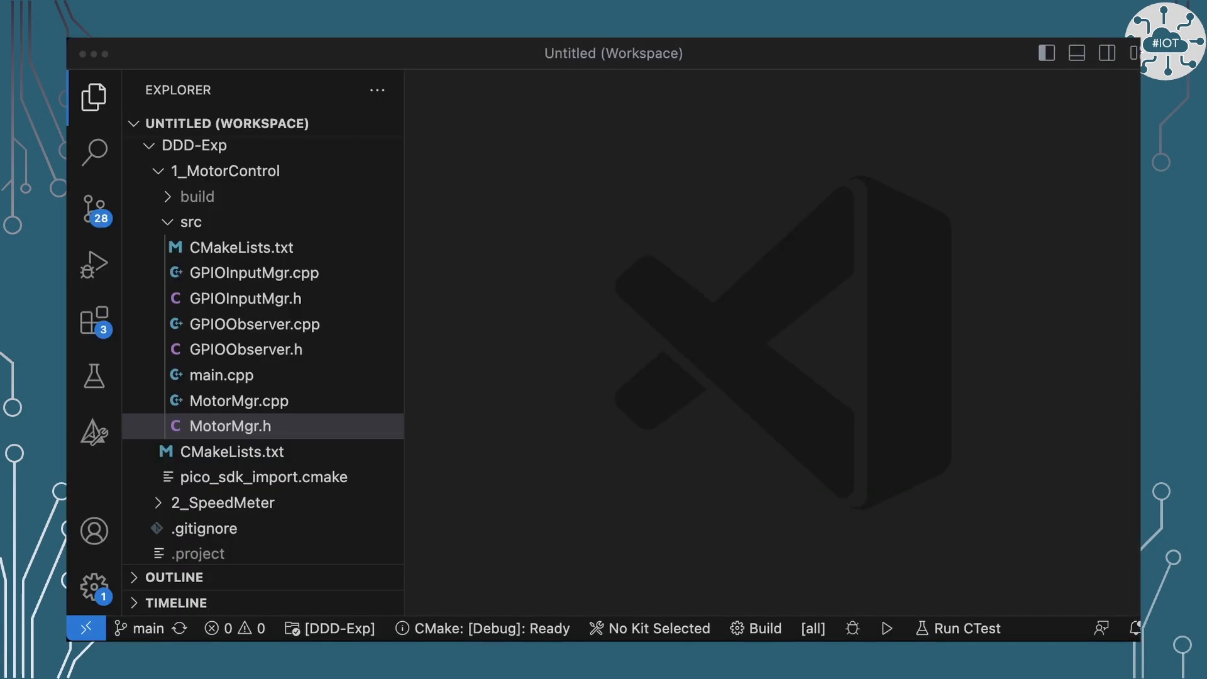
pyautogui.moveTo(193, 237)
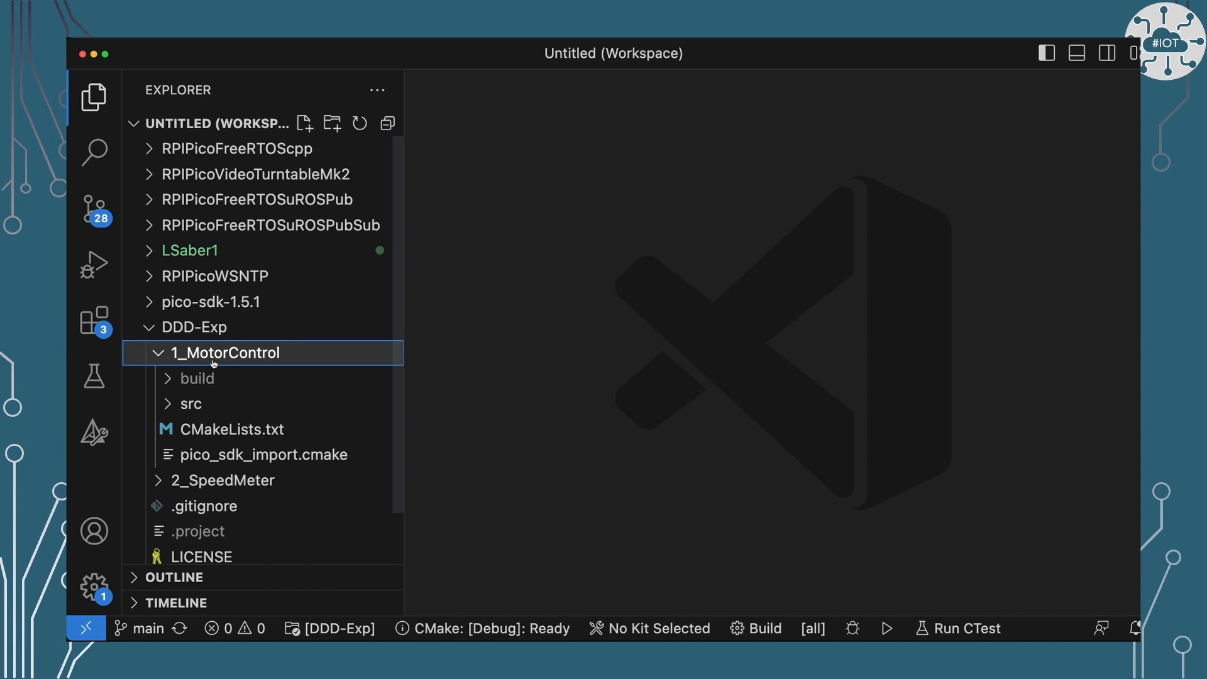
# Step: Expand 1_MotorControl's src folder and open MotorMgr.h at the constructor declaration
pyautogui.click(190, 404)
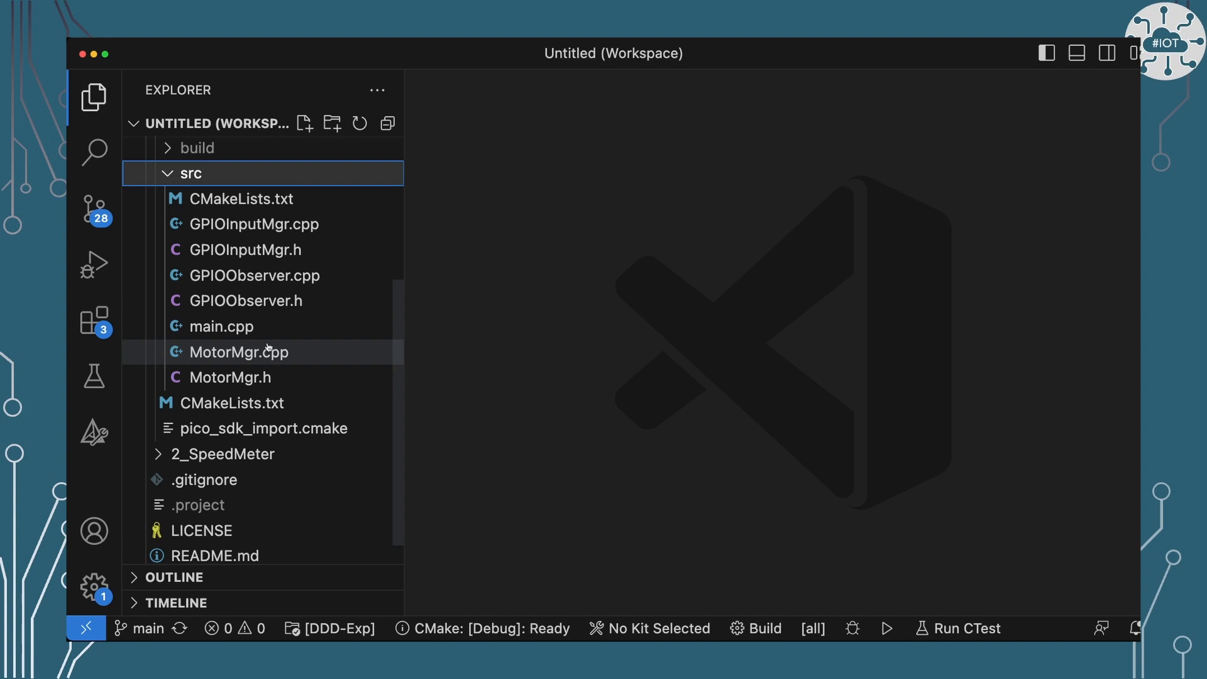
pyautogui.click(230, 377)
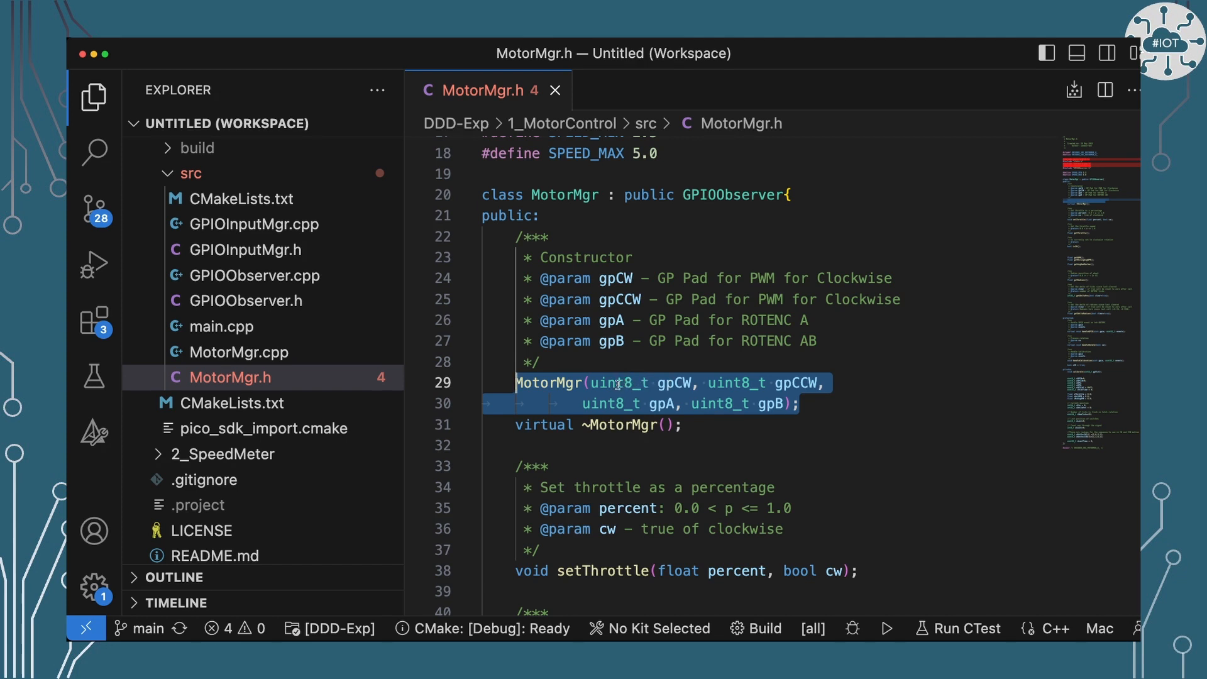
# Step: Highlight the clockwise and counterclockwise pad parameters, then open MotorMgr.cpp in a new tab
pyautogui.click(625, 383)
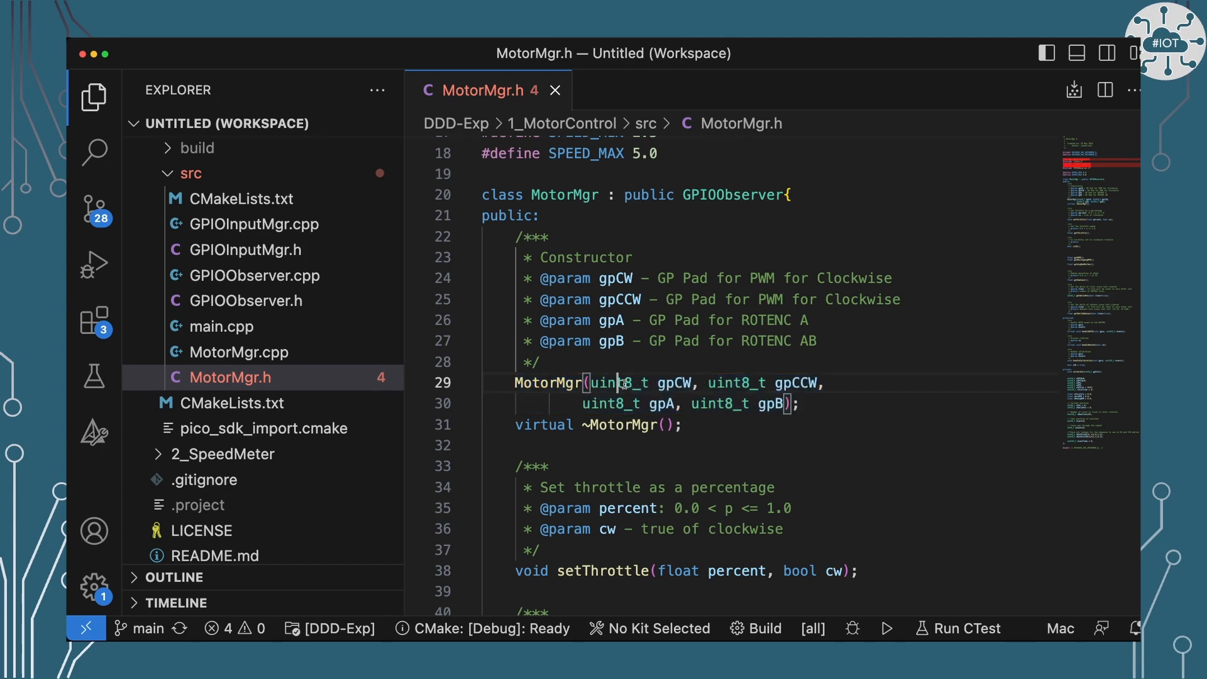
pyautogui.moveTo(616, 383); pyautogui.dragTo(787, 383)
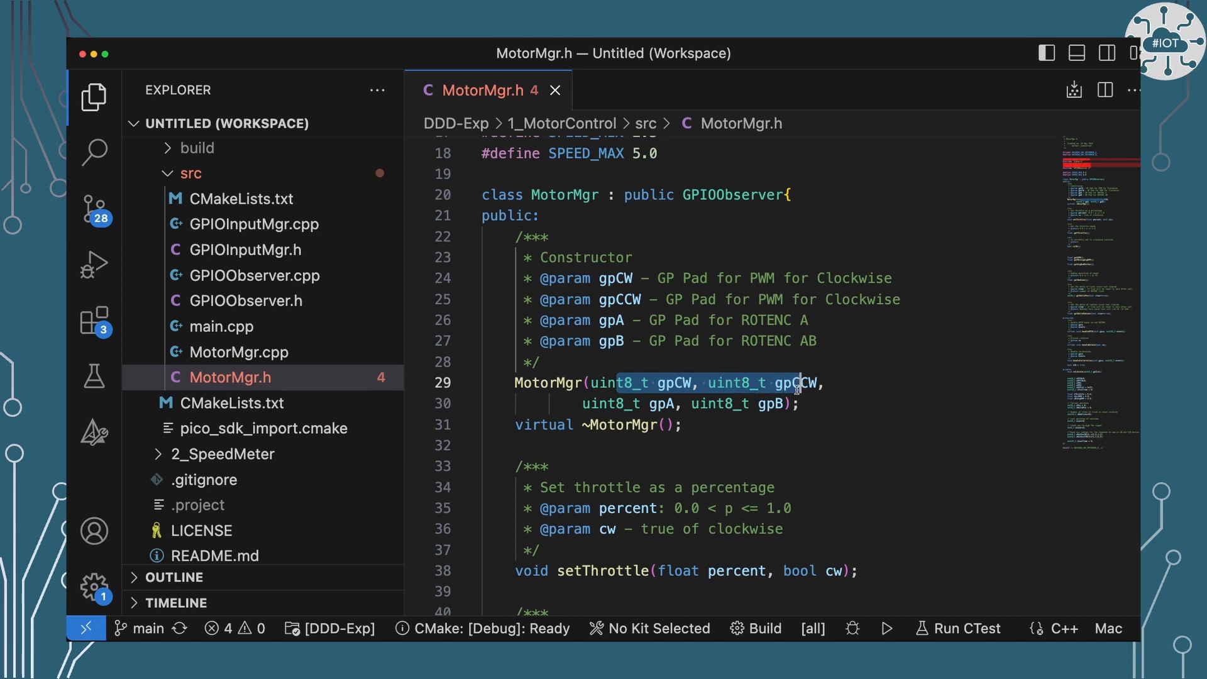
pyautogui.moveTo(799, 383)
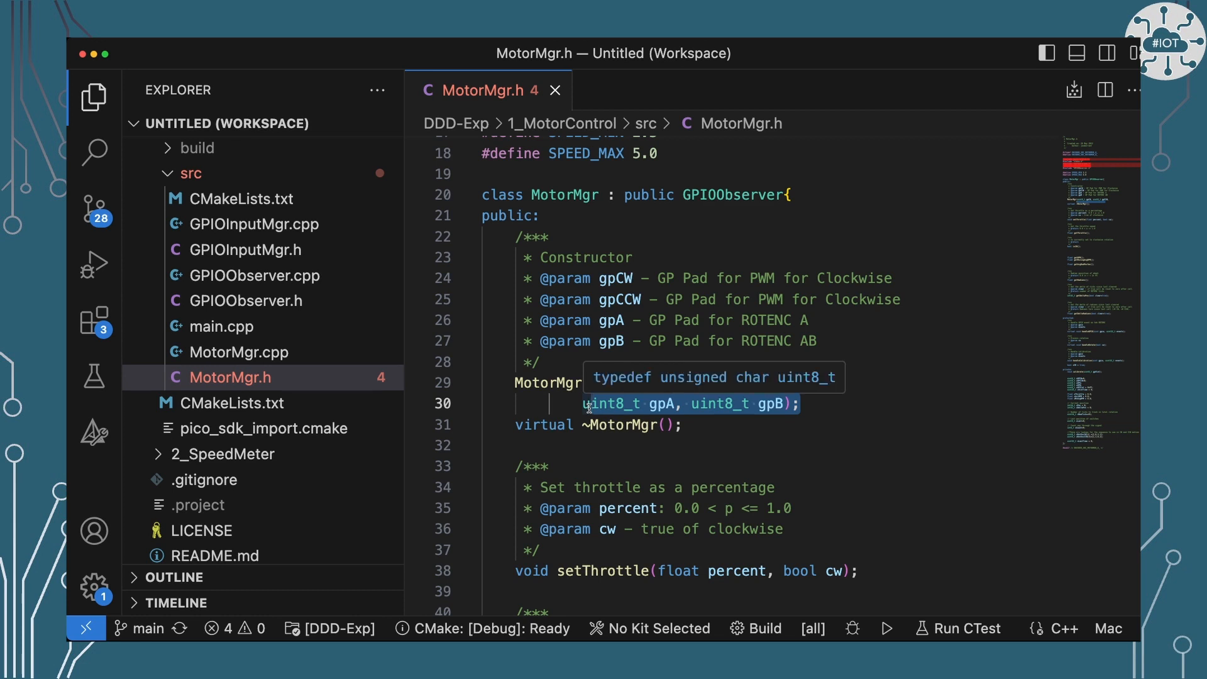
pyautogui.scroll(-3)
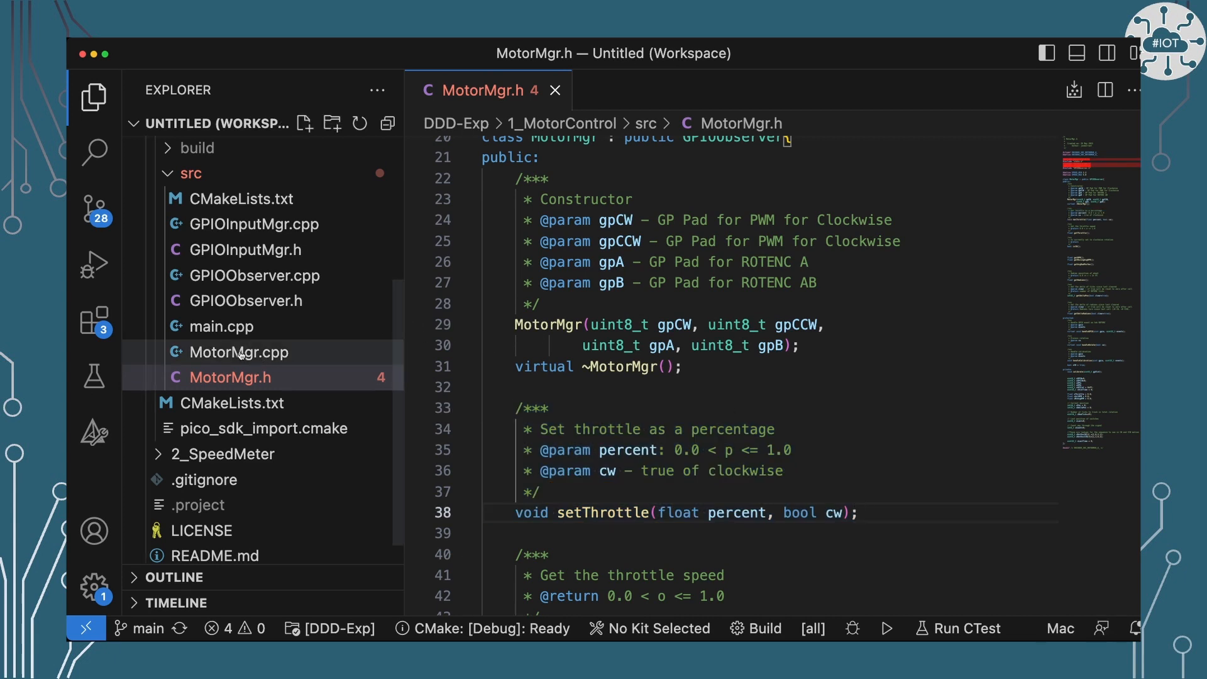
pyautogui.click(240, 352)
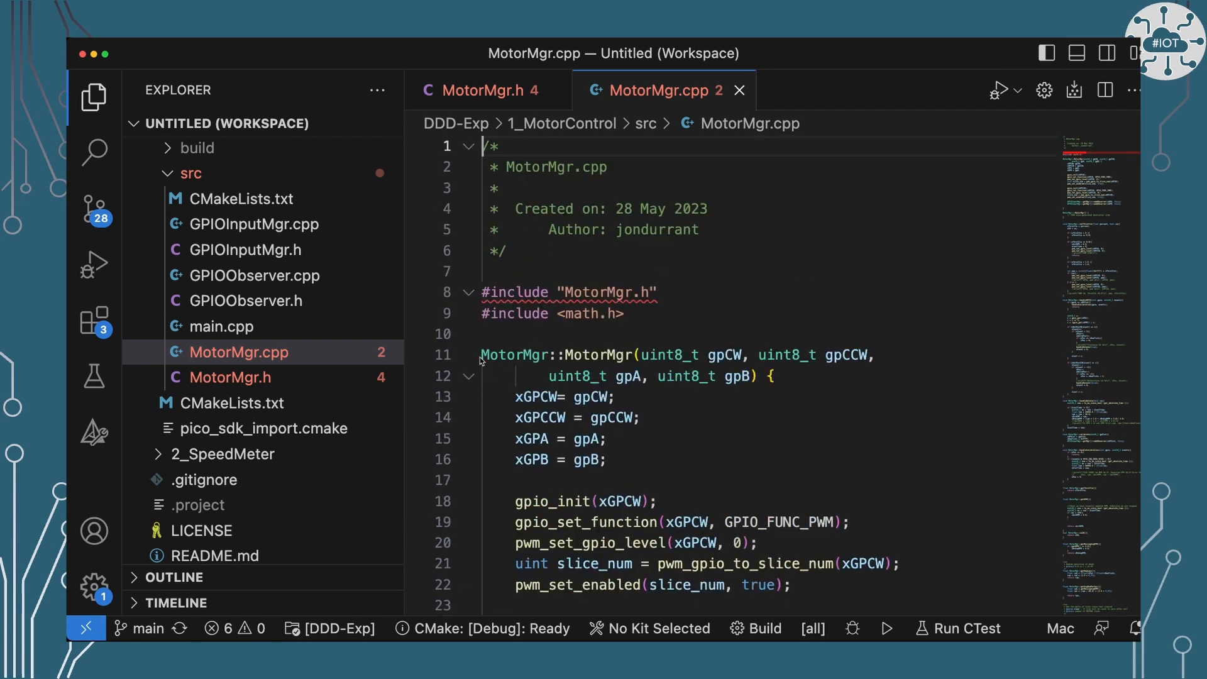
pyautogui.click(636, 439)
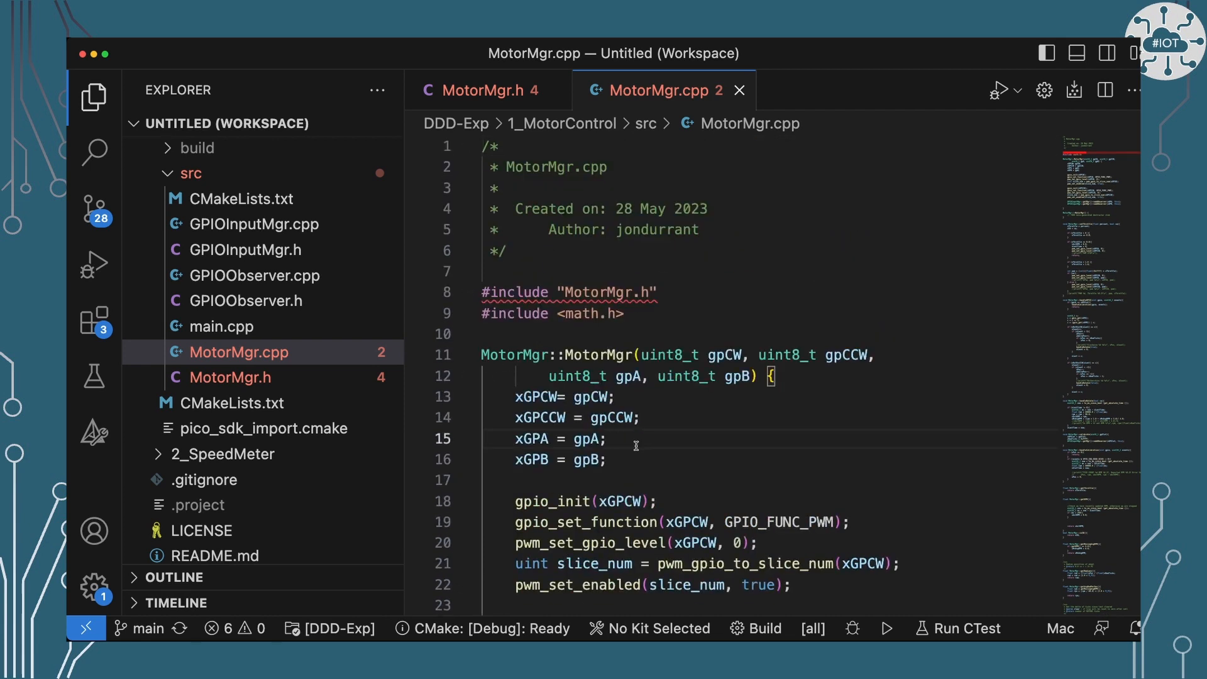
pyautogui.moveTo(522, 396); pyautogui.dragTo(607, 439)
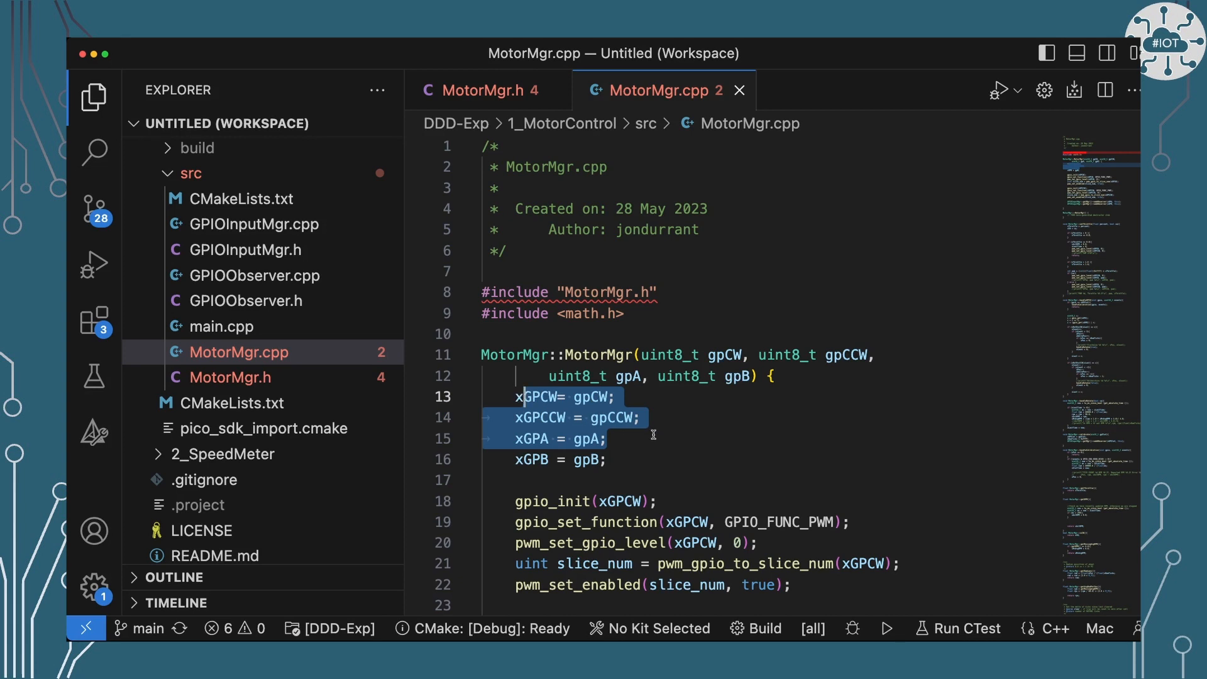
pyautogui.scroll(-3)
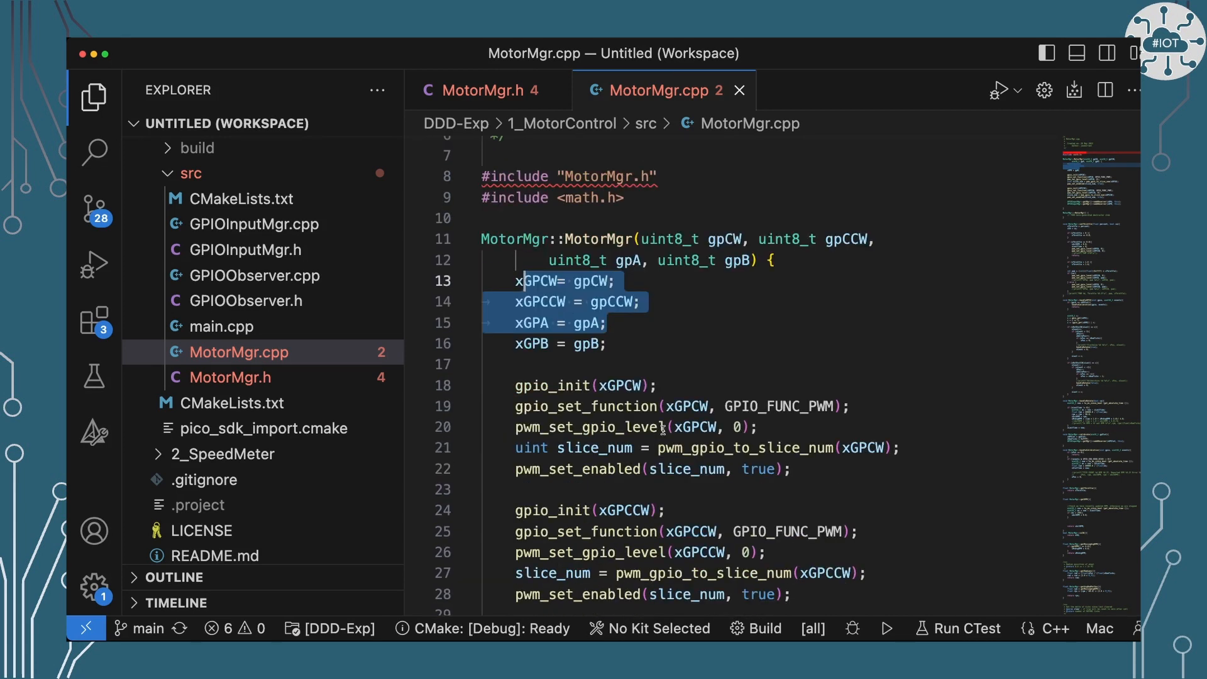
pyautogui.scroll(-3)
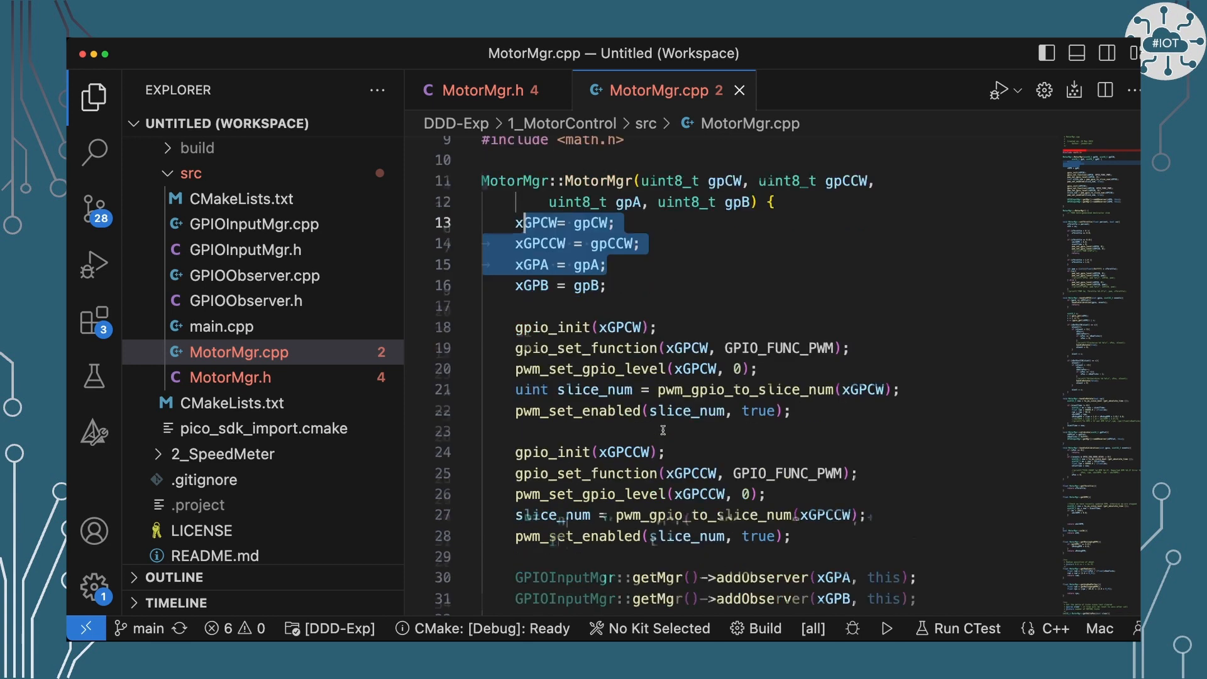
pyautogui.scroll(-3)
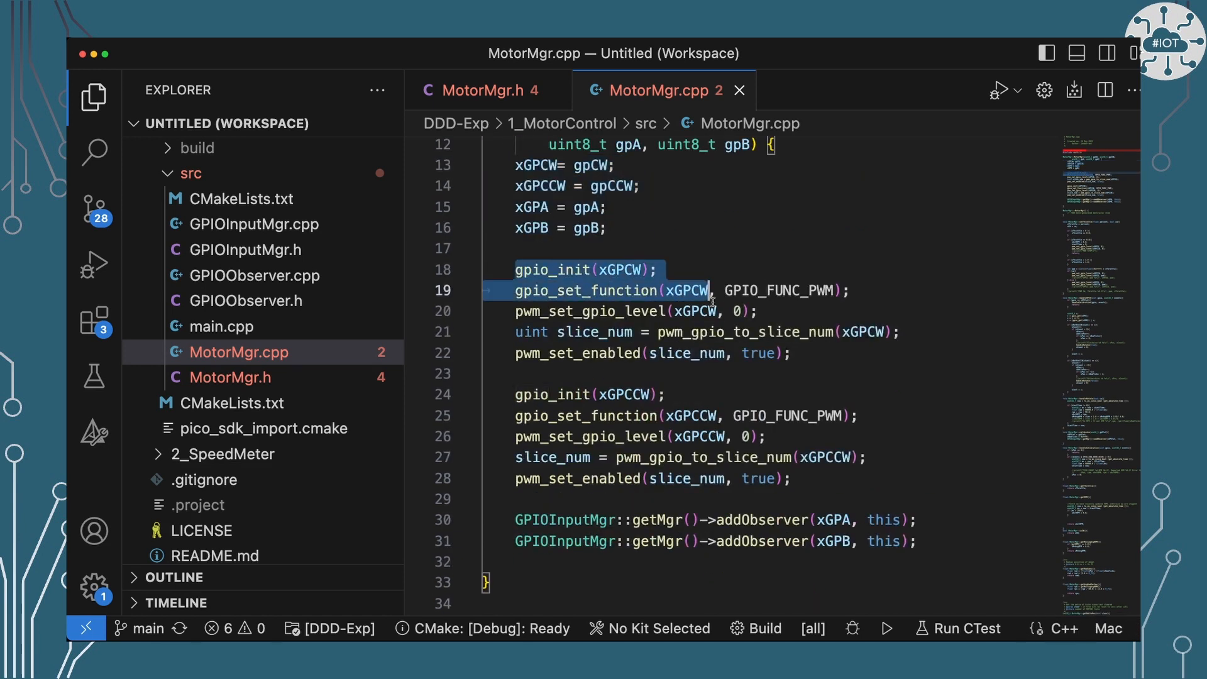
pyautogui.moveTo(709, 291); pyautogui.dragTo(791, 353)
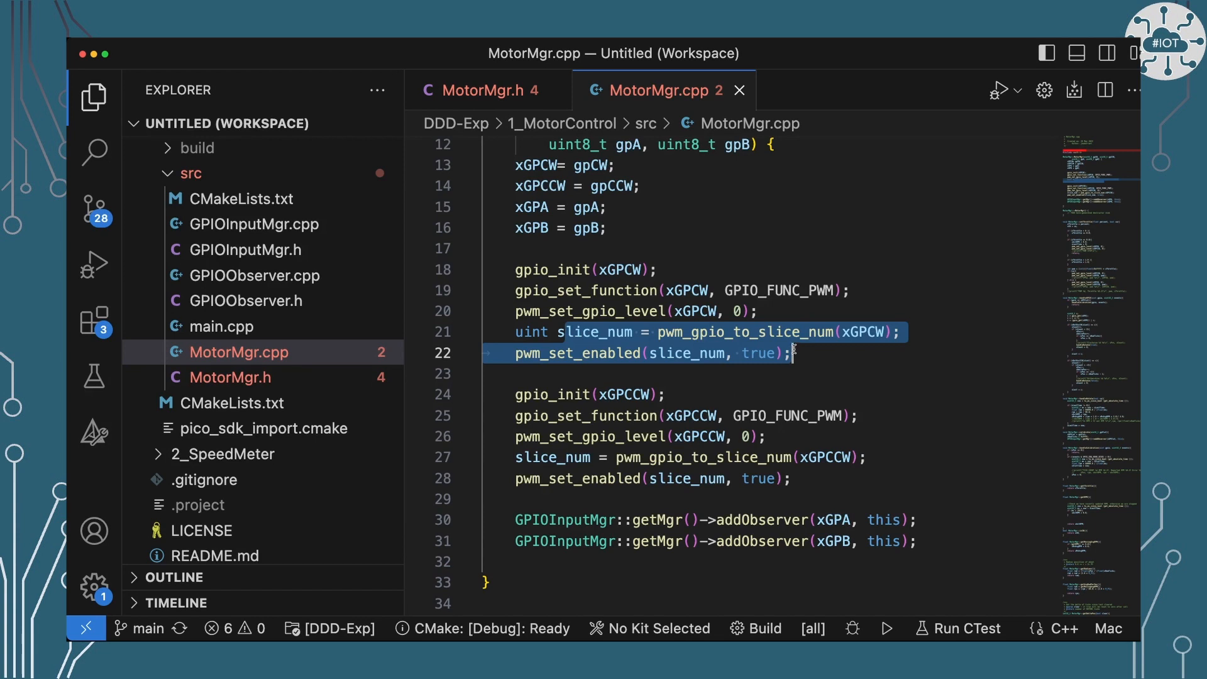
pyautogui.click(793, 353)
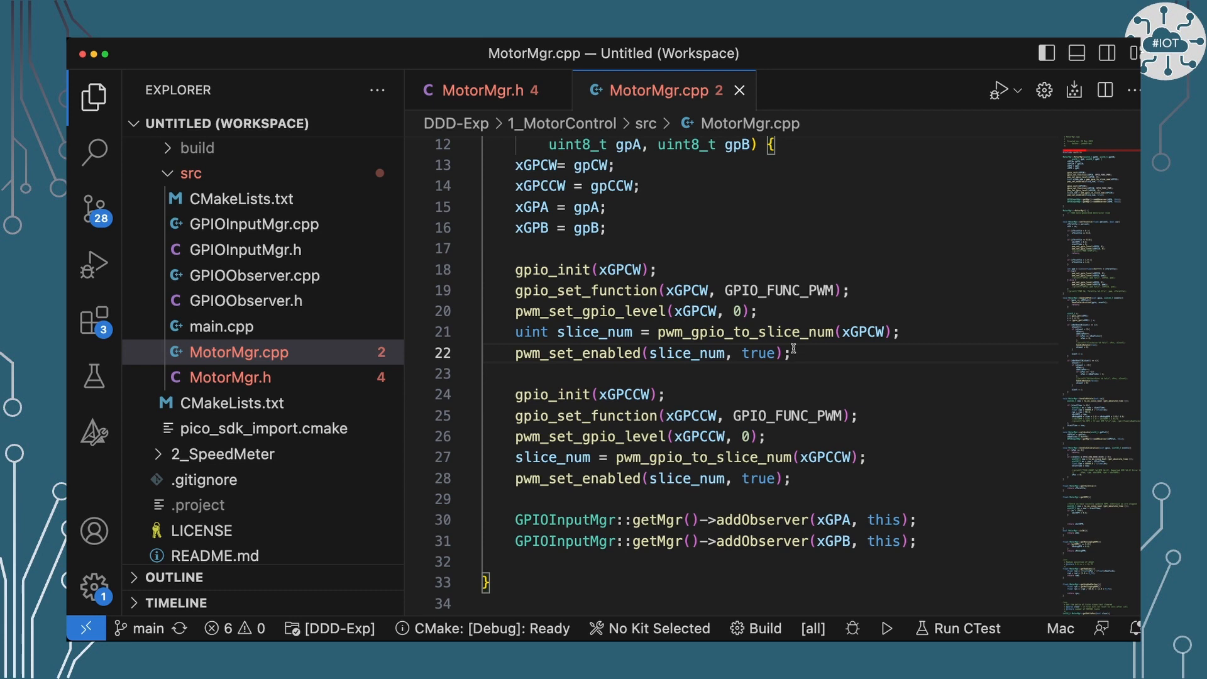
pyautogui.moveTo(694, 383)
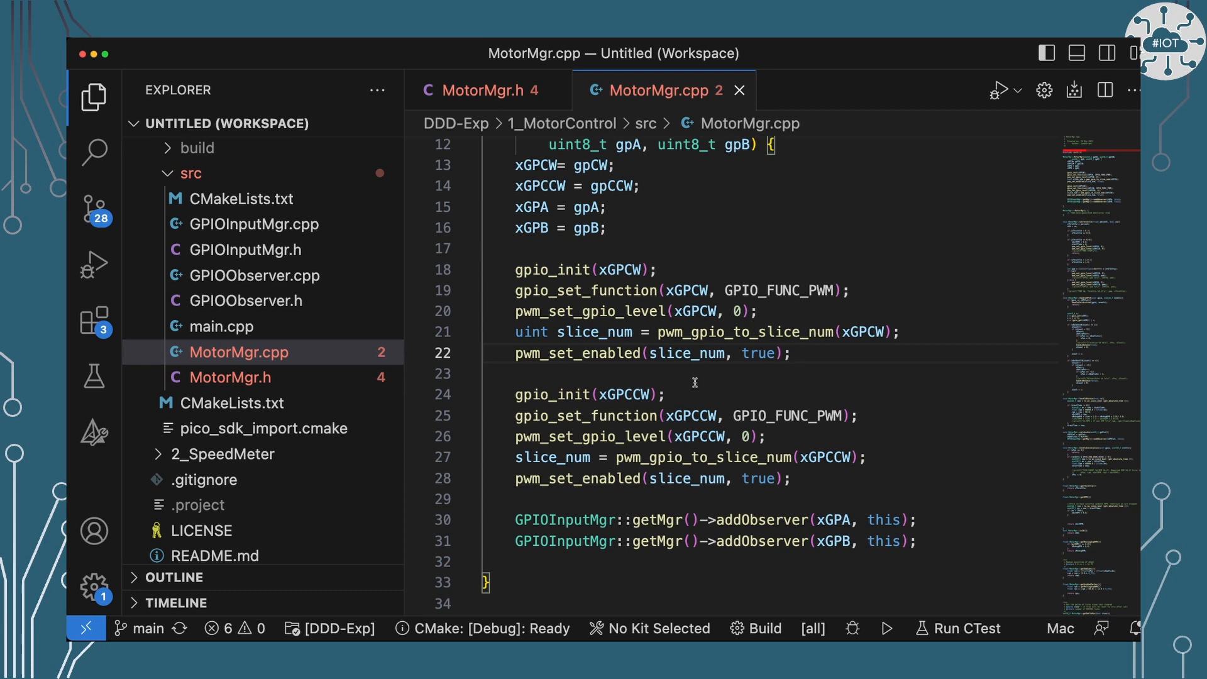
pyautogui.click(536, 270)
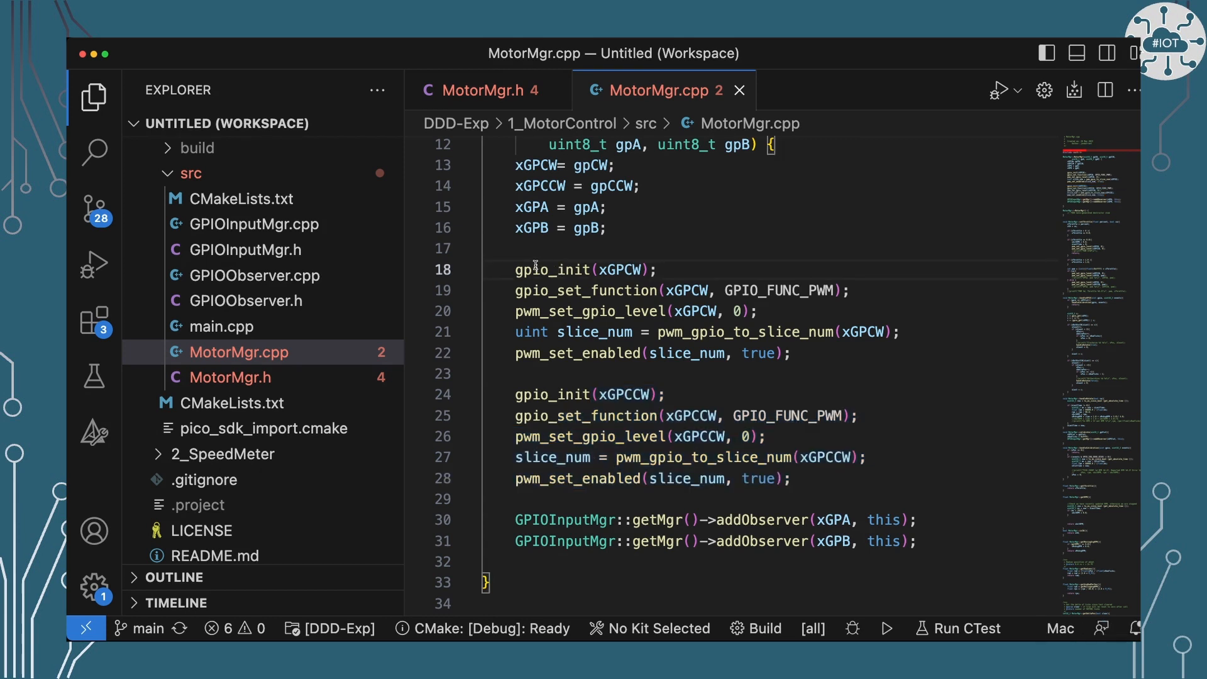
pyautogui.moveTo(533, 268); pyautogui.dragTo(791, 353)
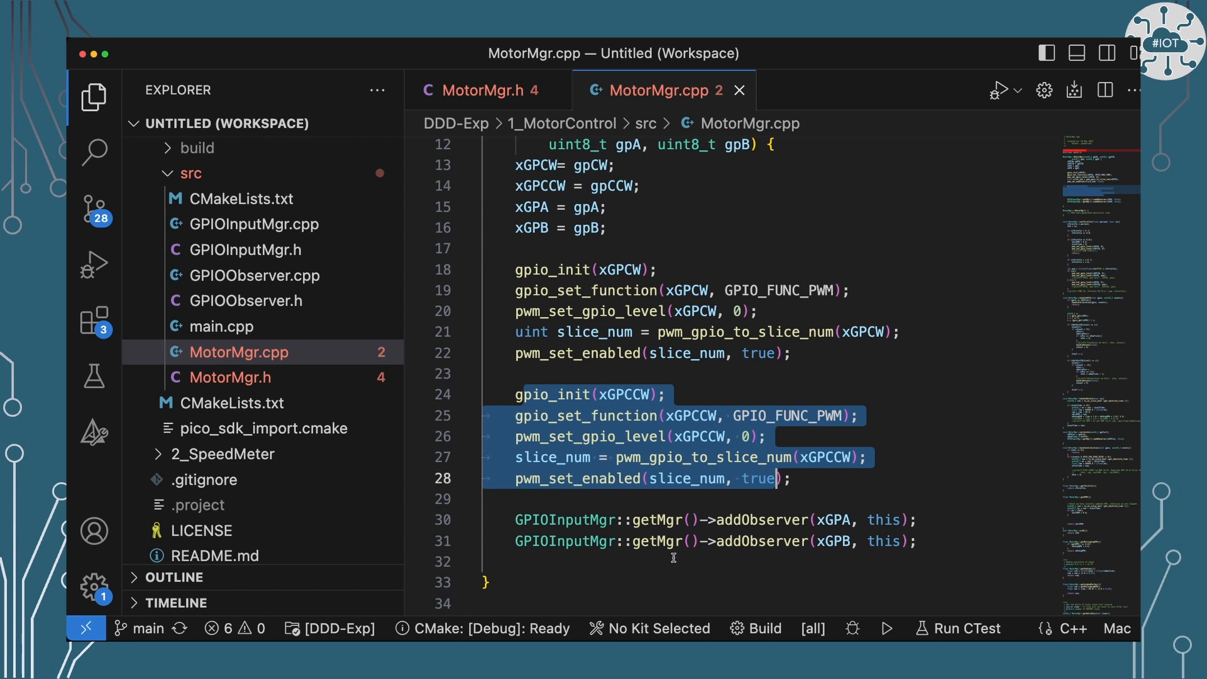
pyautogui.moveTo(591, 529)
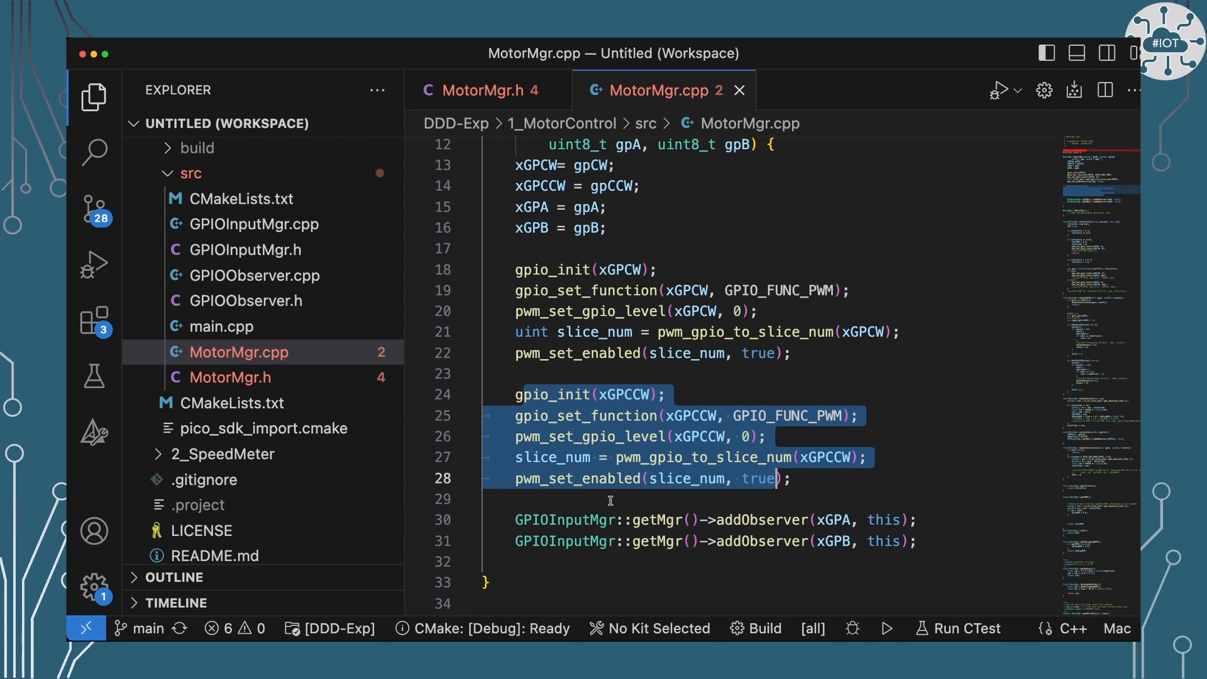
pyautogui.scroll(-3)
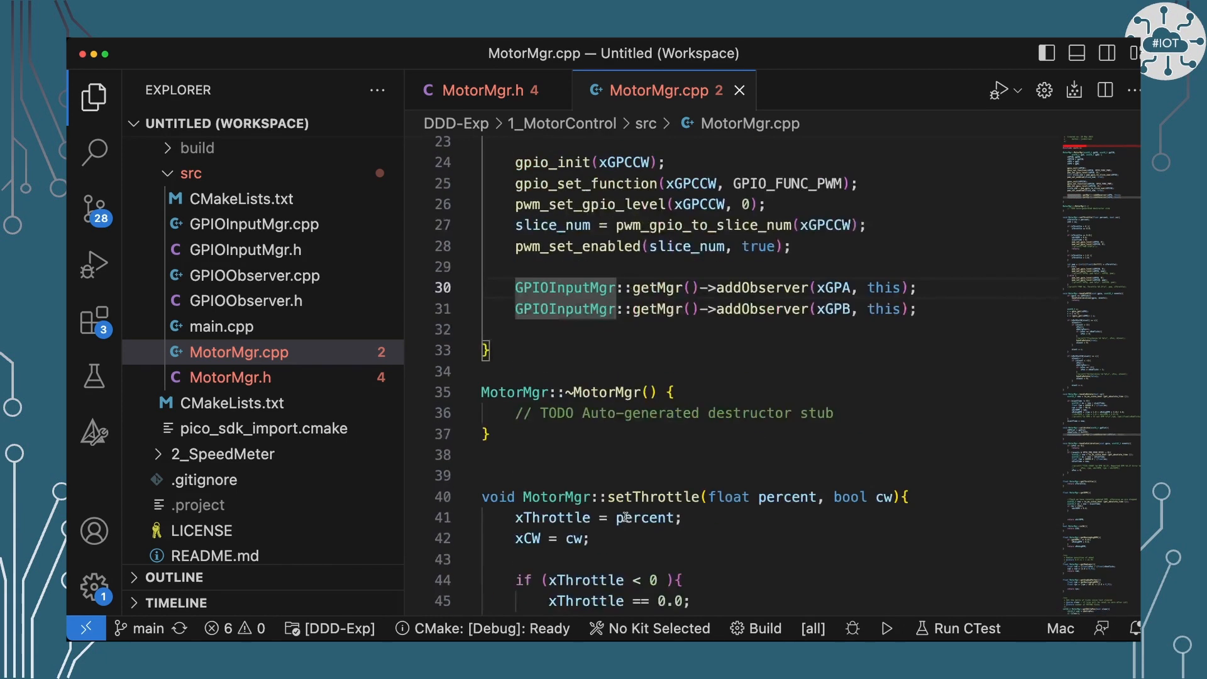
pyautogui.scroll(-3)
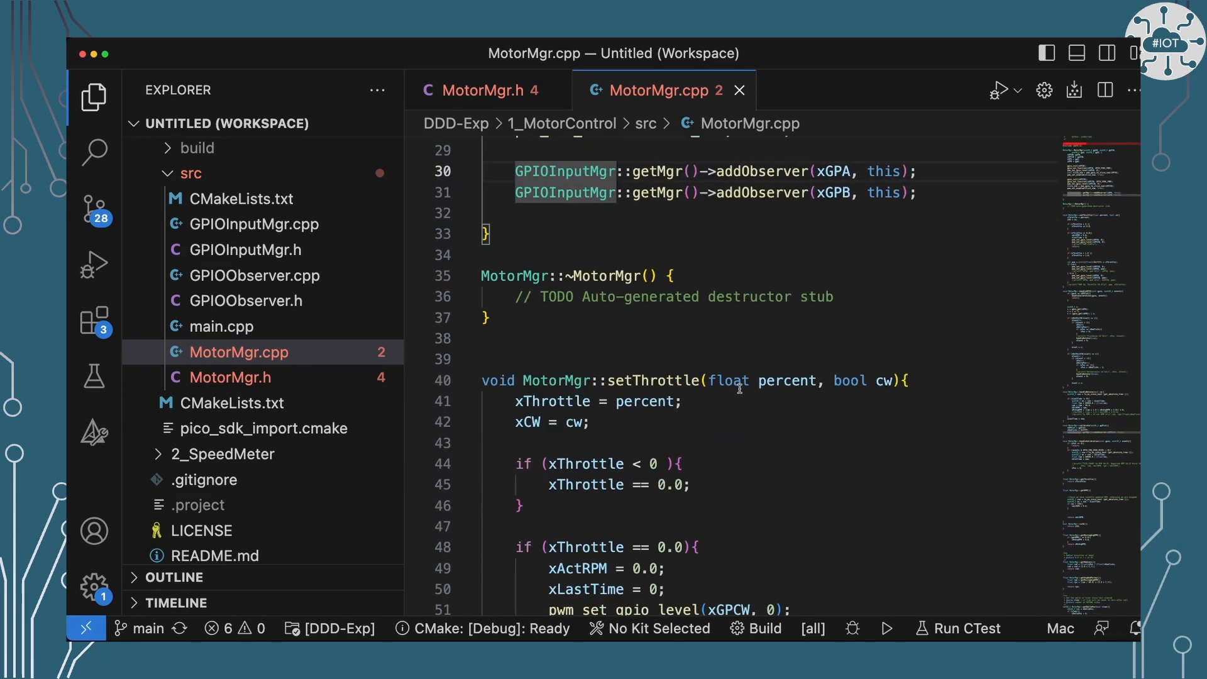
pyautogui.scroll(-3)
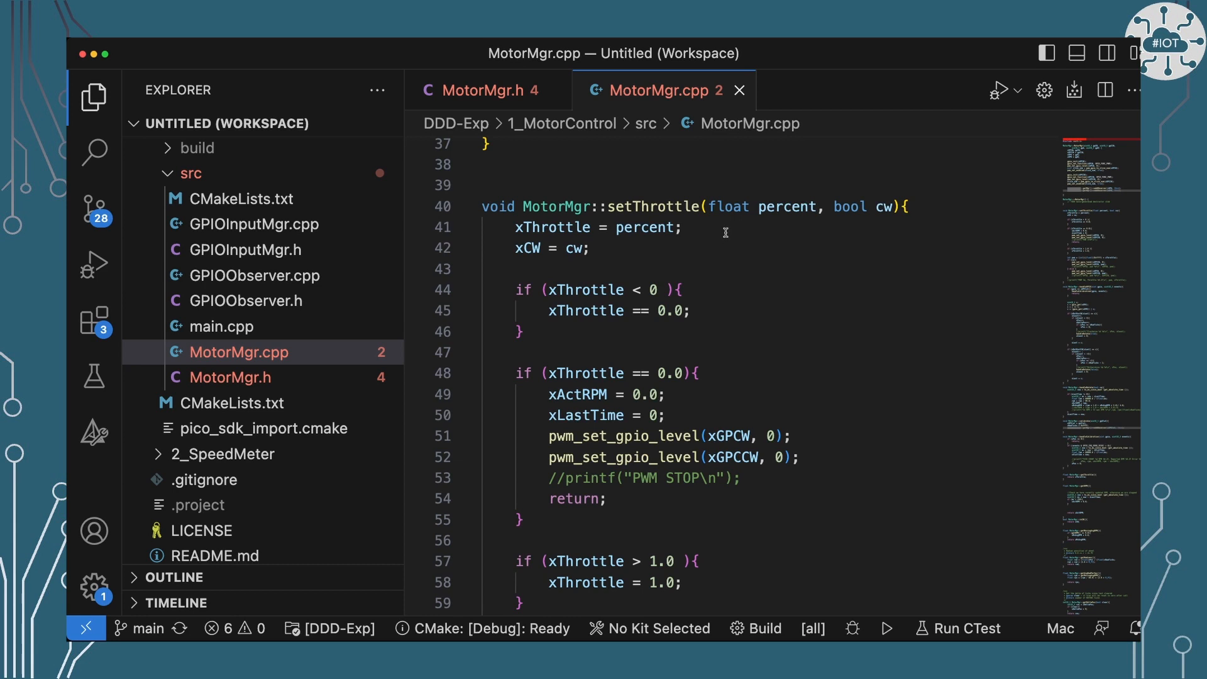
pyautogui.moveTo(853, 306)
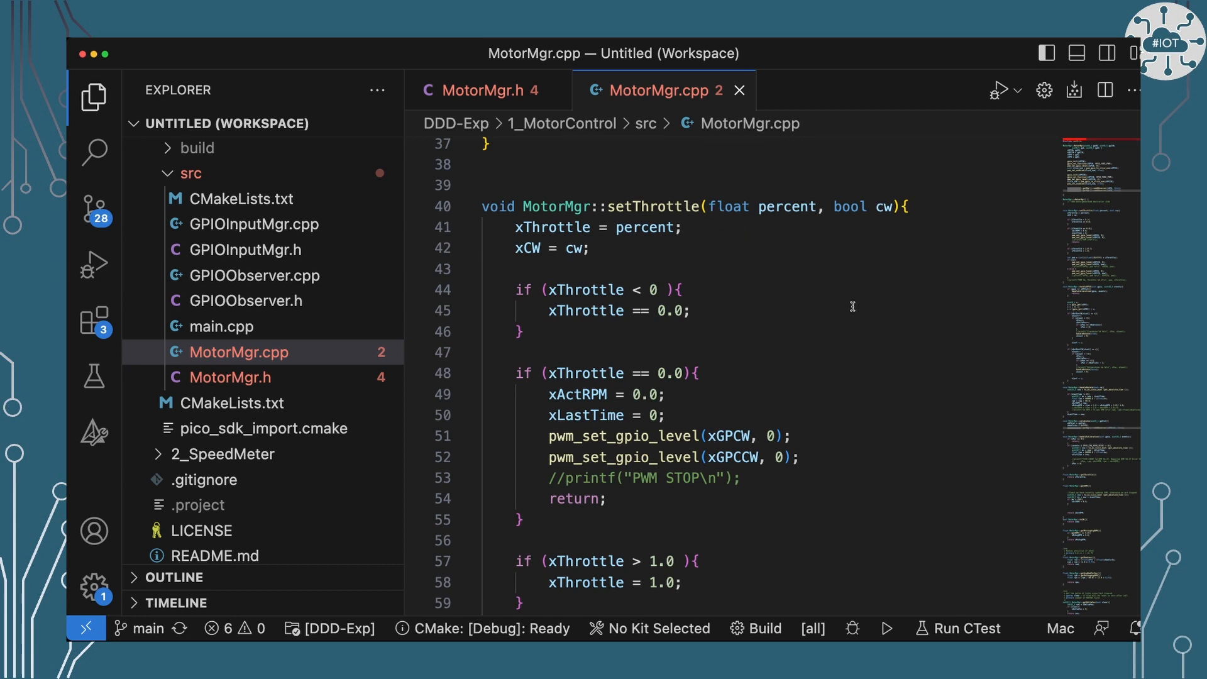
pyautogui.scroll(-3)
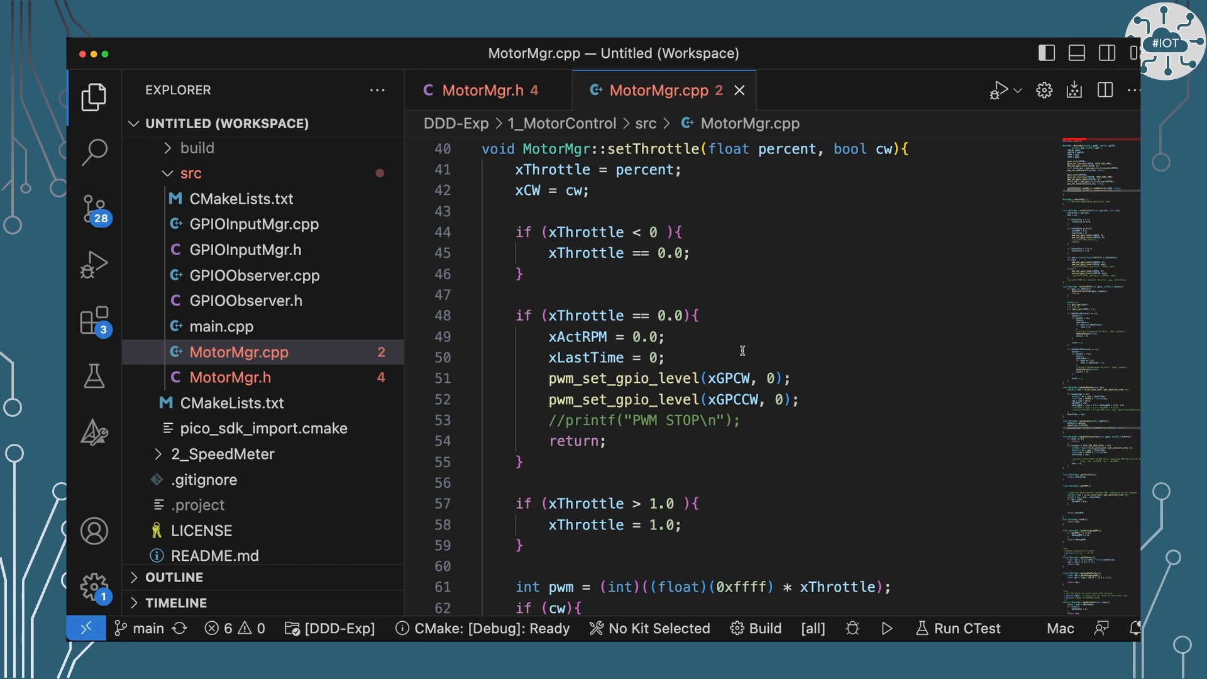
pyautogui.scroll(-3)
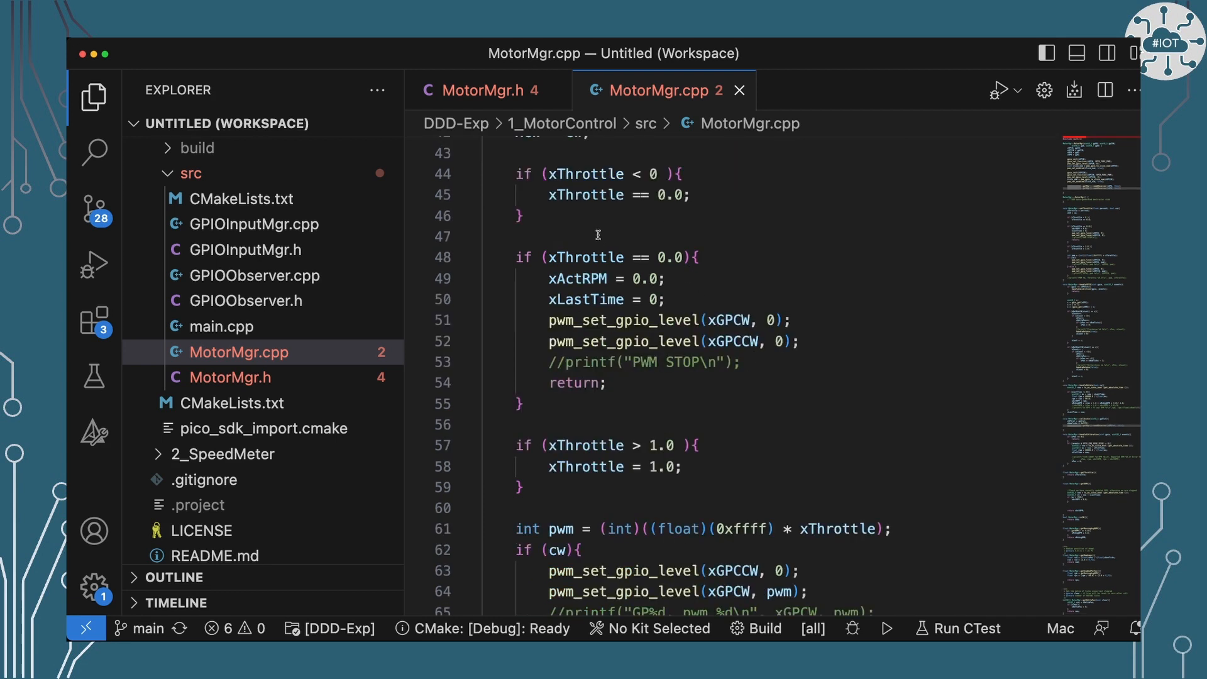
pyautogui.moveTo(594, 229)
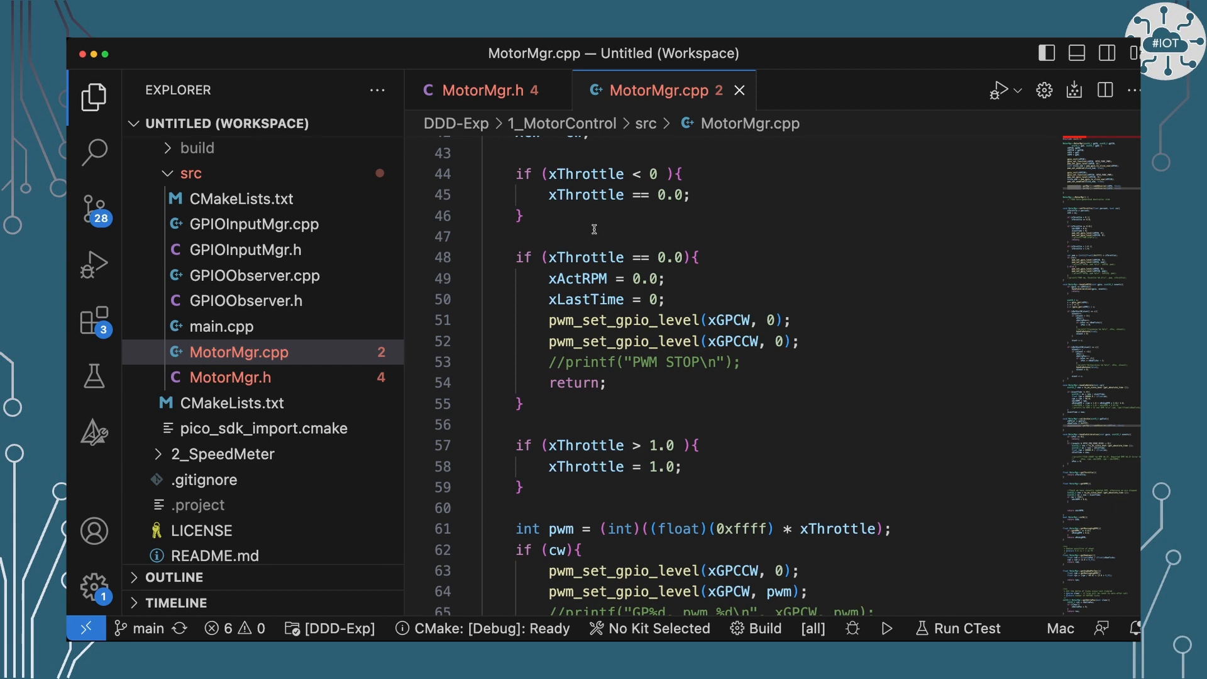
pyautogui.scroll(-3)
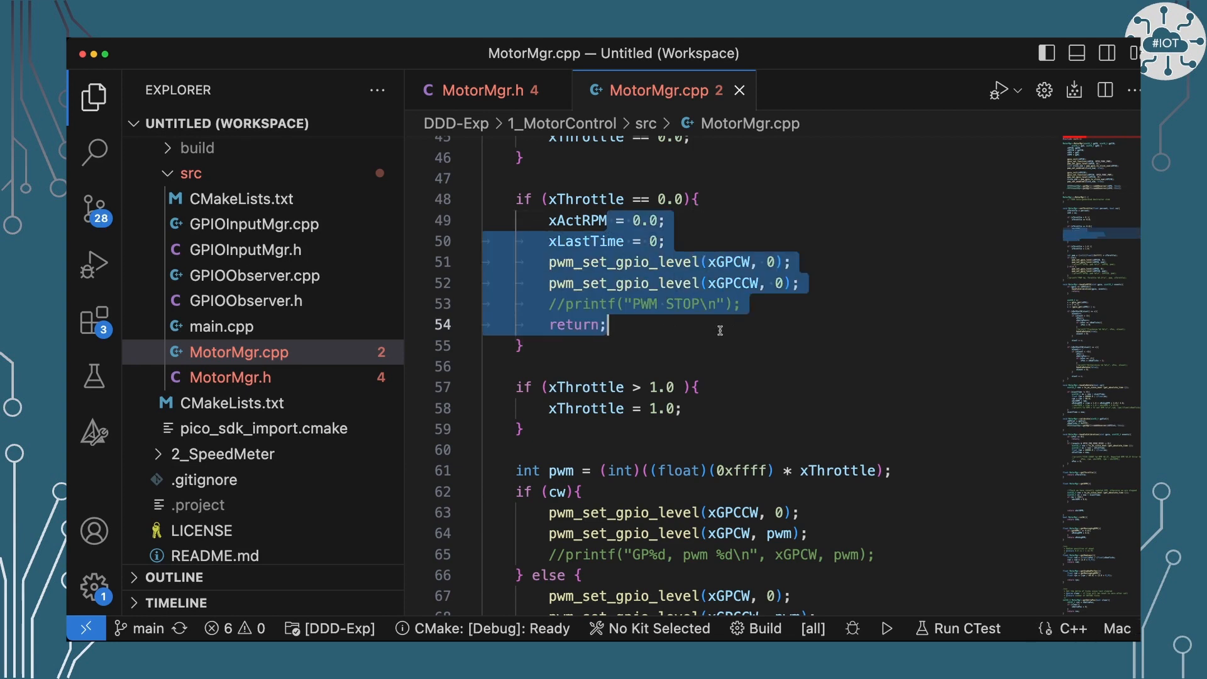
pyautogui.scroll(-3)
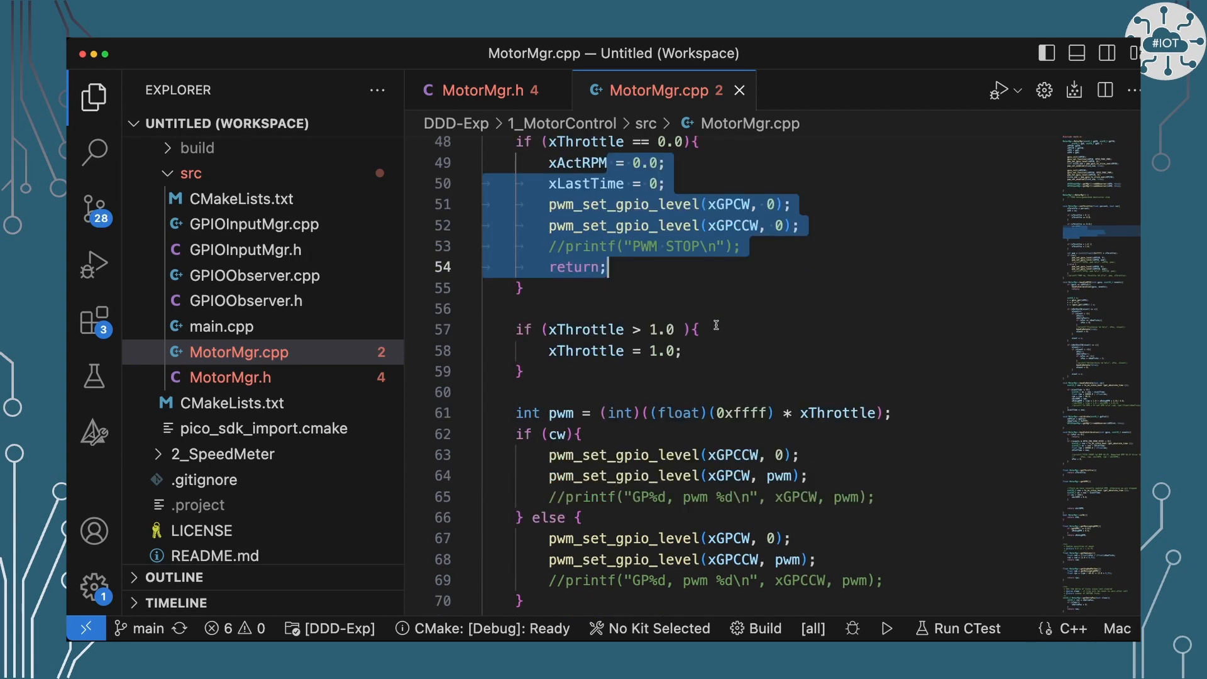
pyautogui.scroll(-3)
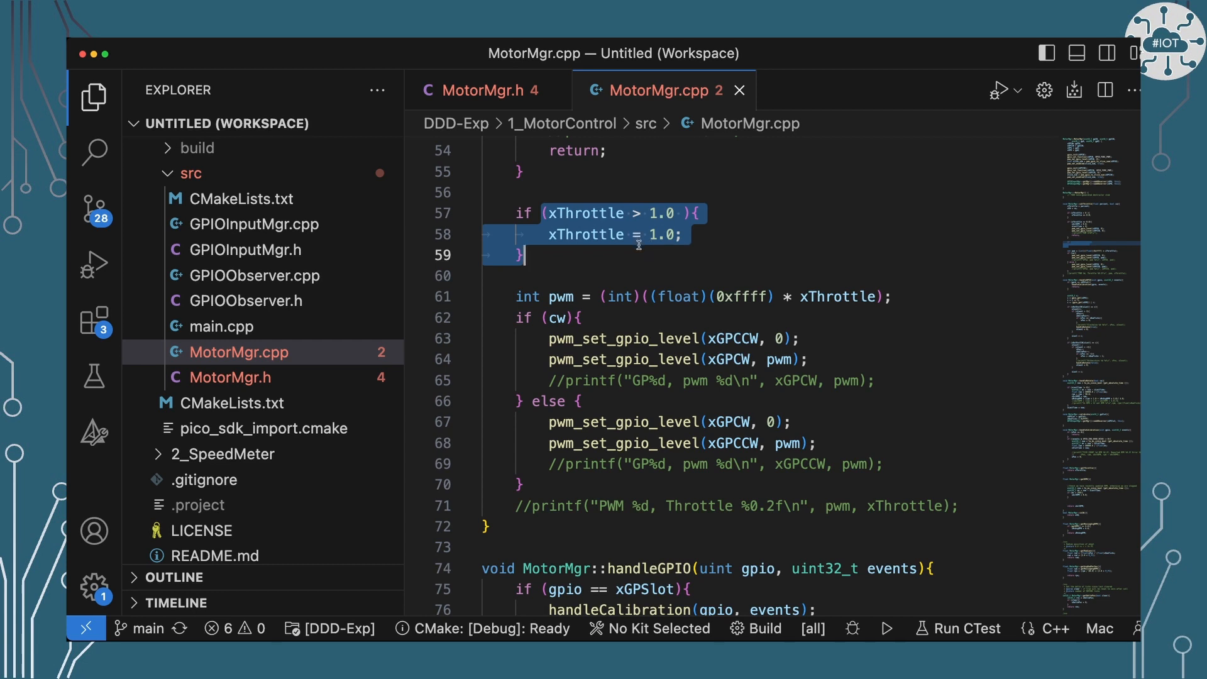
pyautogui.scroll(-3)
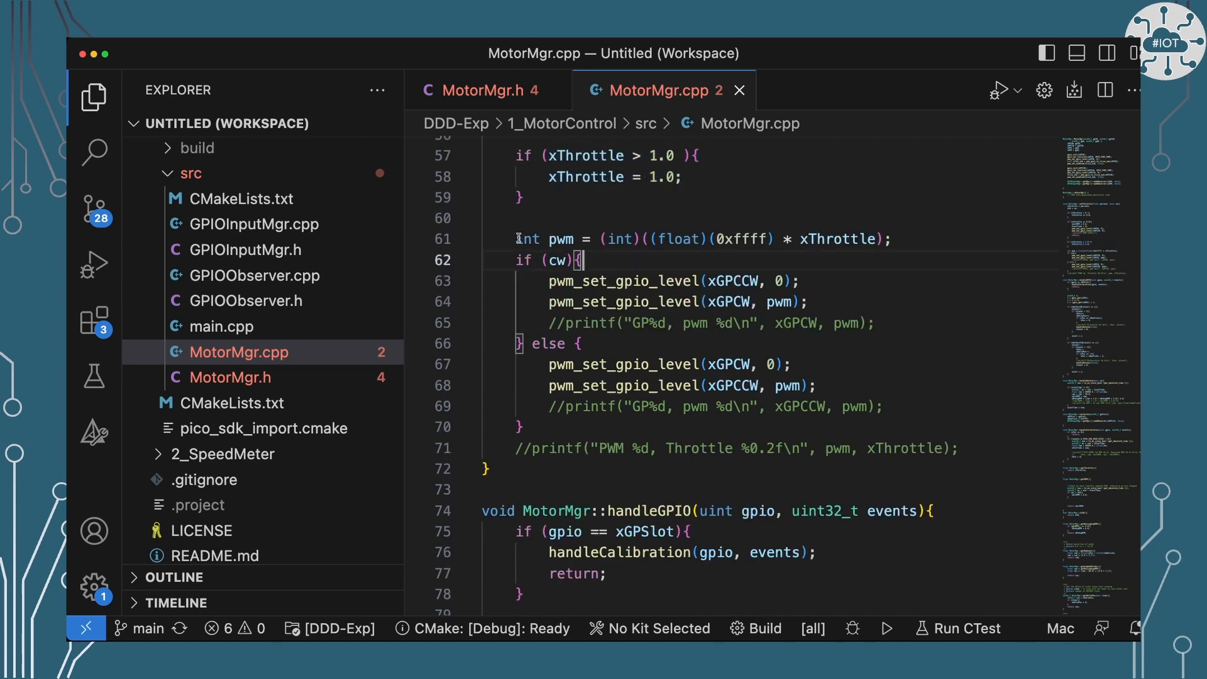
pyautogui.doubleClick(549, 239)
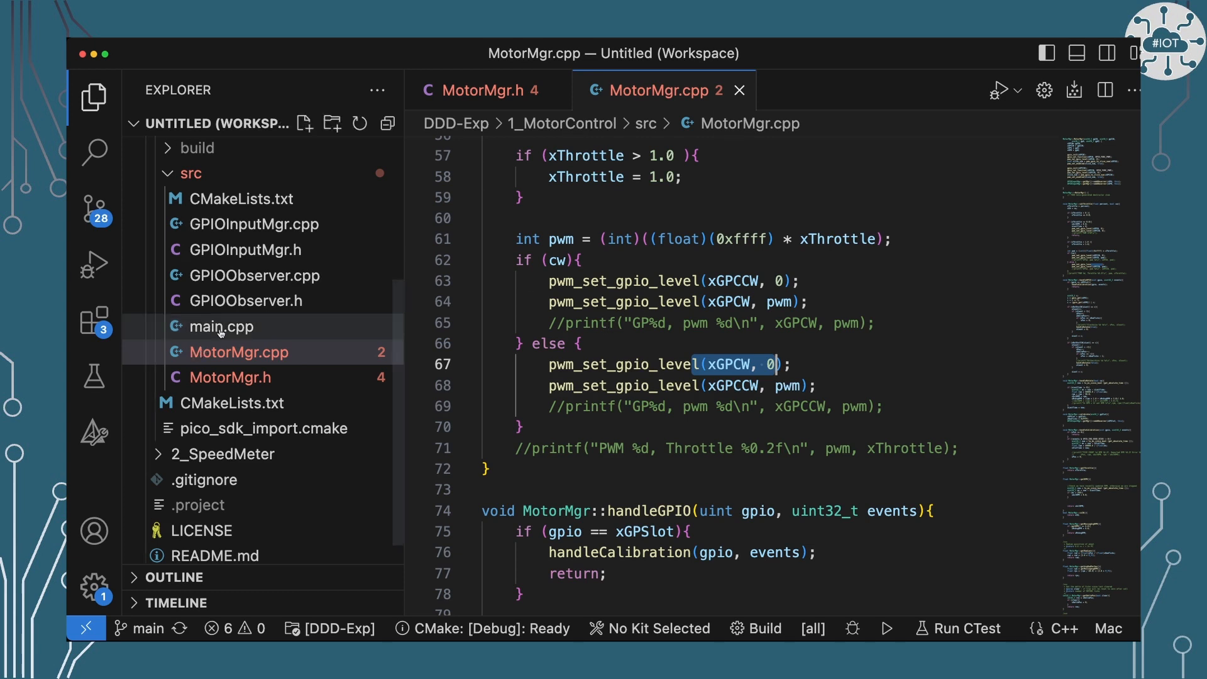
# Step: Open main.cpp and scroll past the motor pin #defines to the main() test loop
pyautogui.click(220, 327)
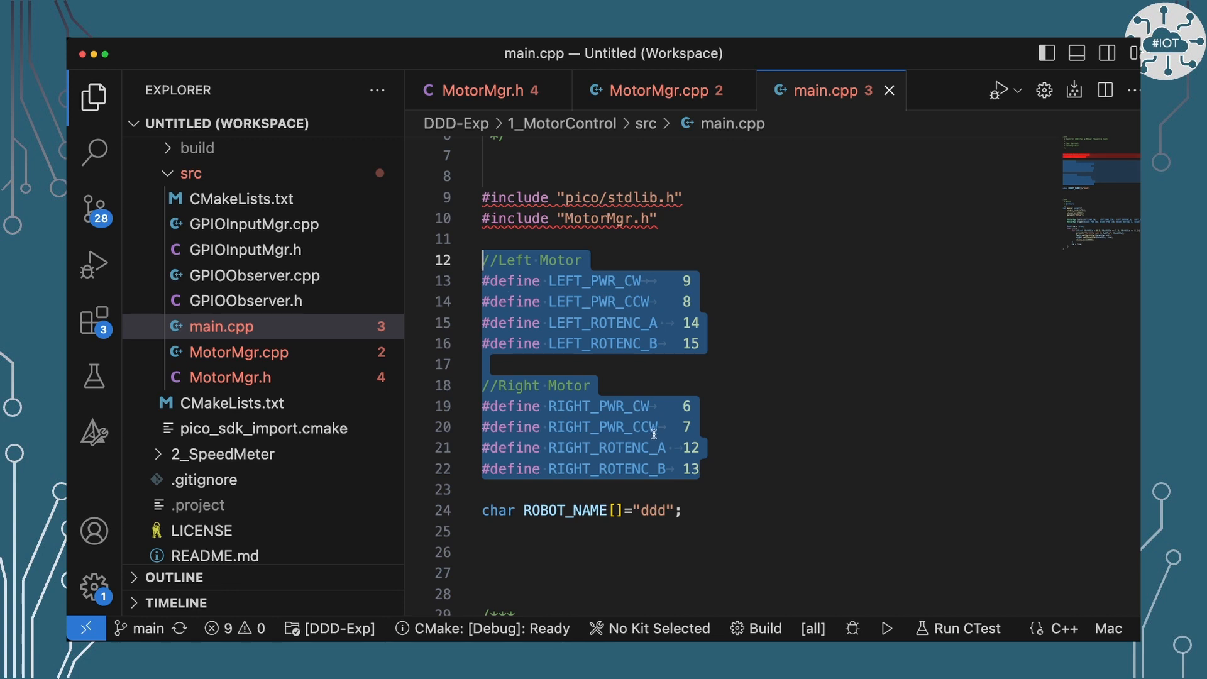
pyautogui.scroll(-3)
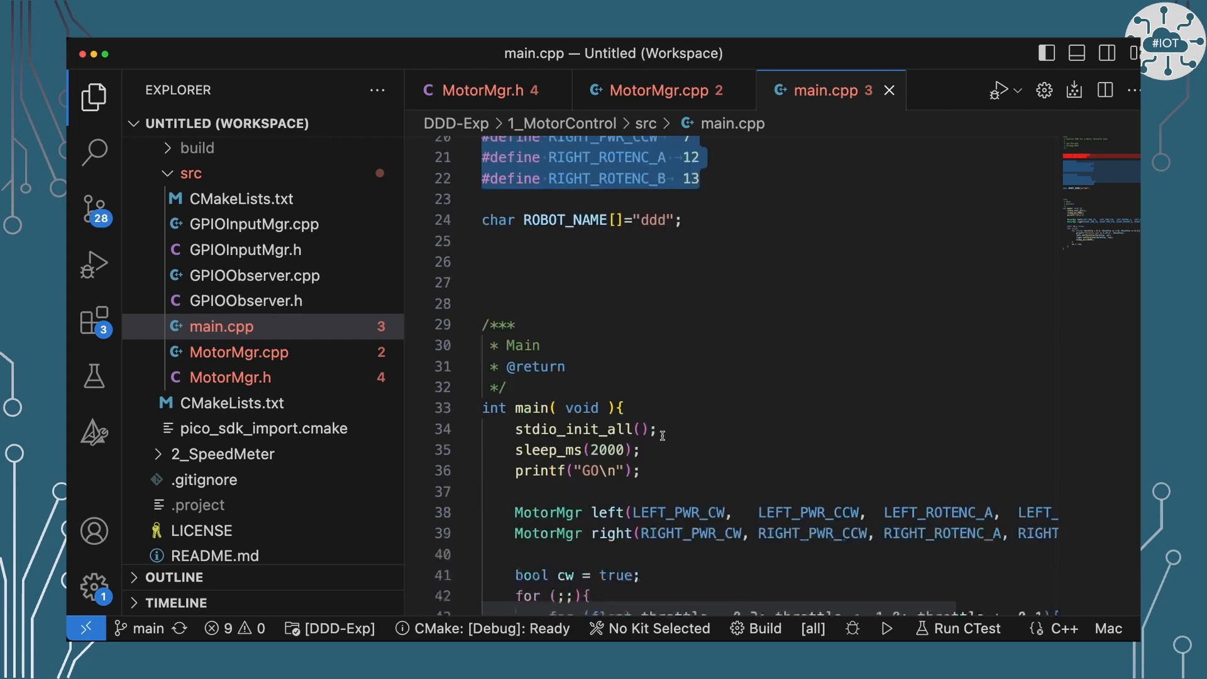
pyautogui.scroll(-3)
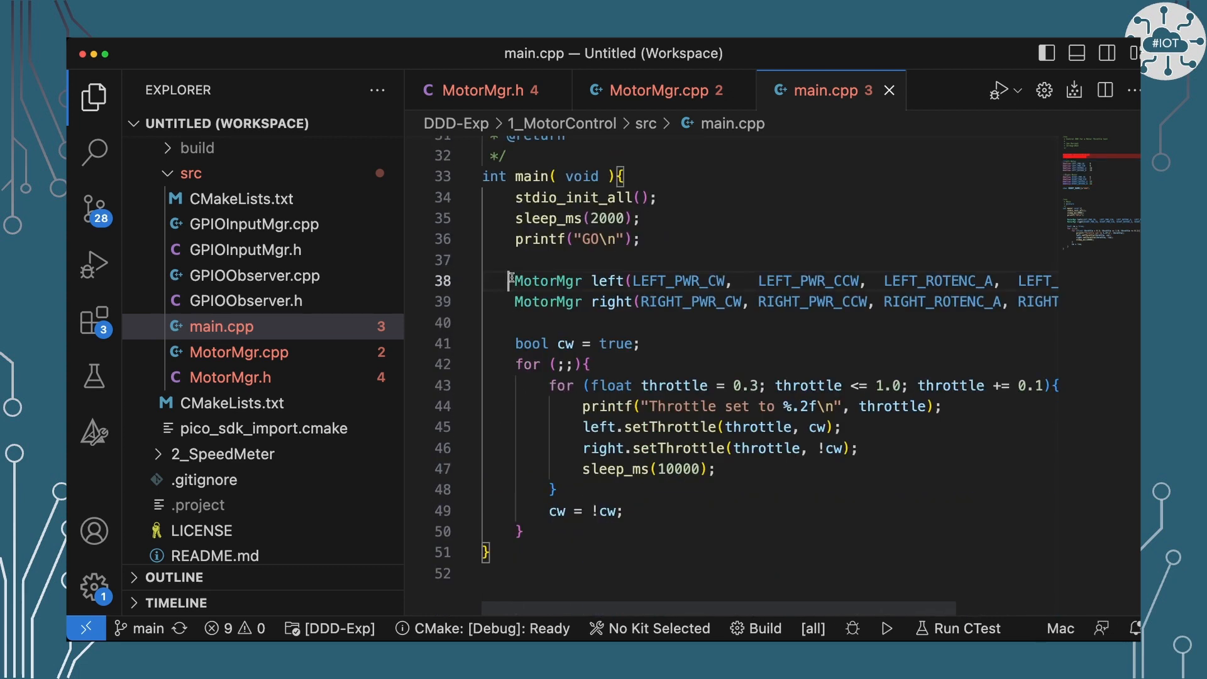
pyautogui.moveTo(510, 279); pyautogui.dragTo(632, 301)
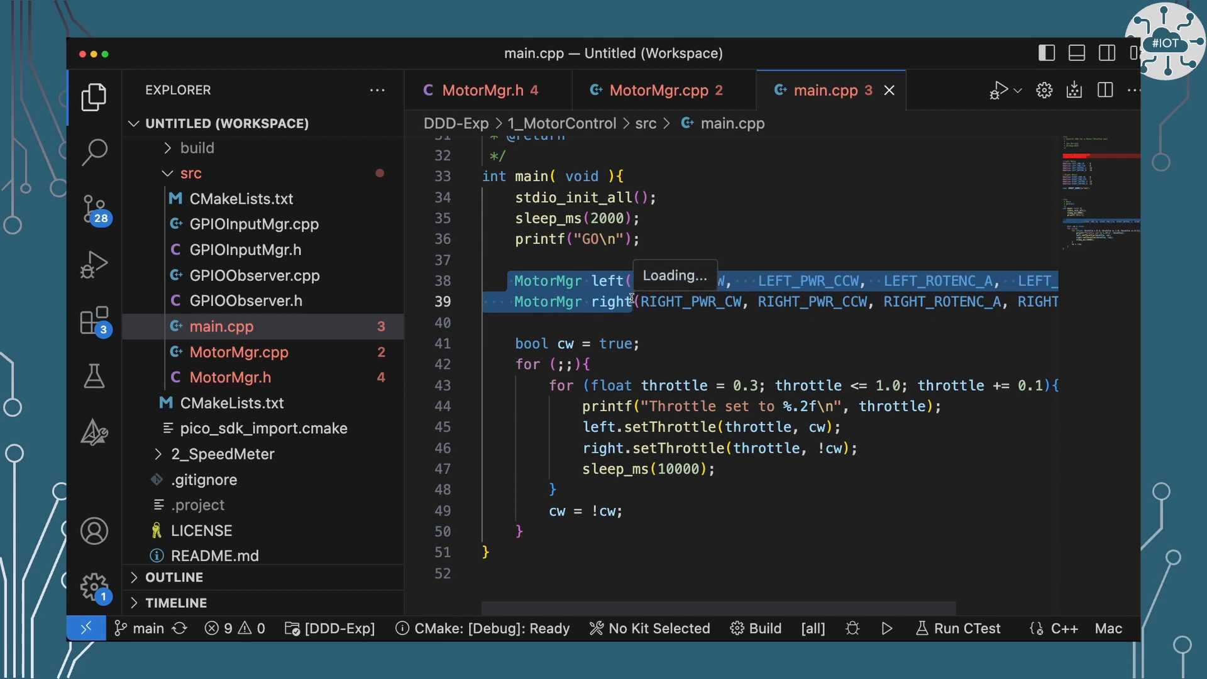
pyautogui.scroll(-3)
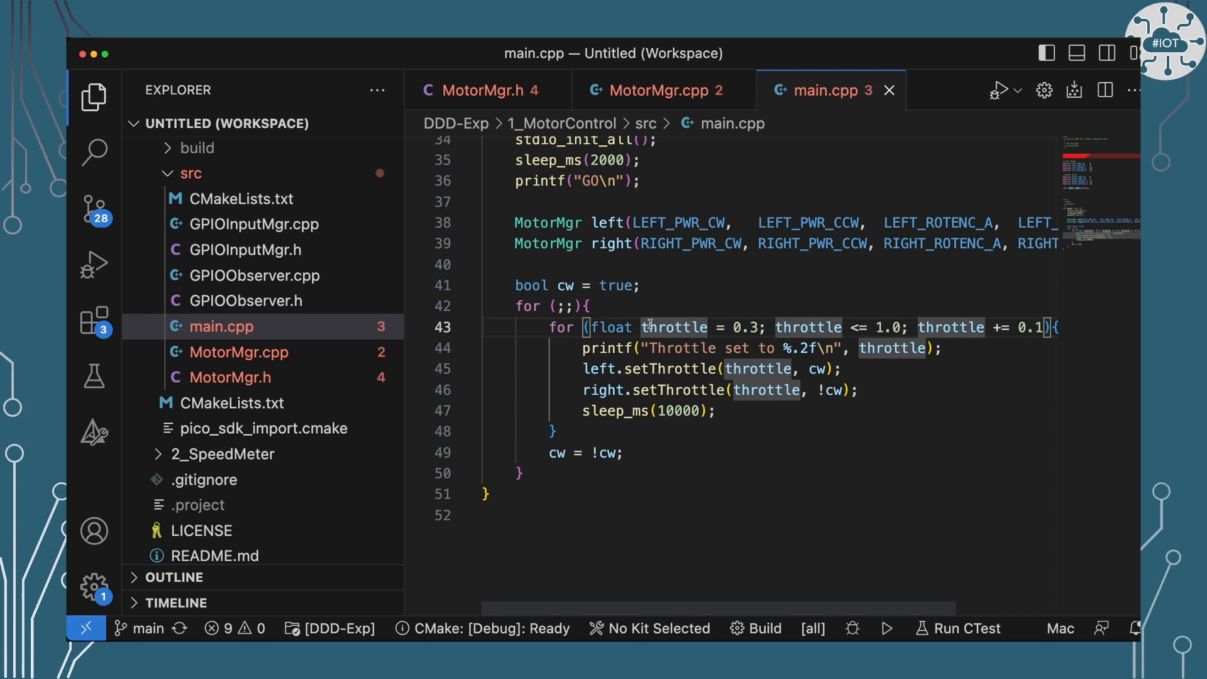
pyautogui.moveTo(676, 327)
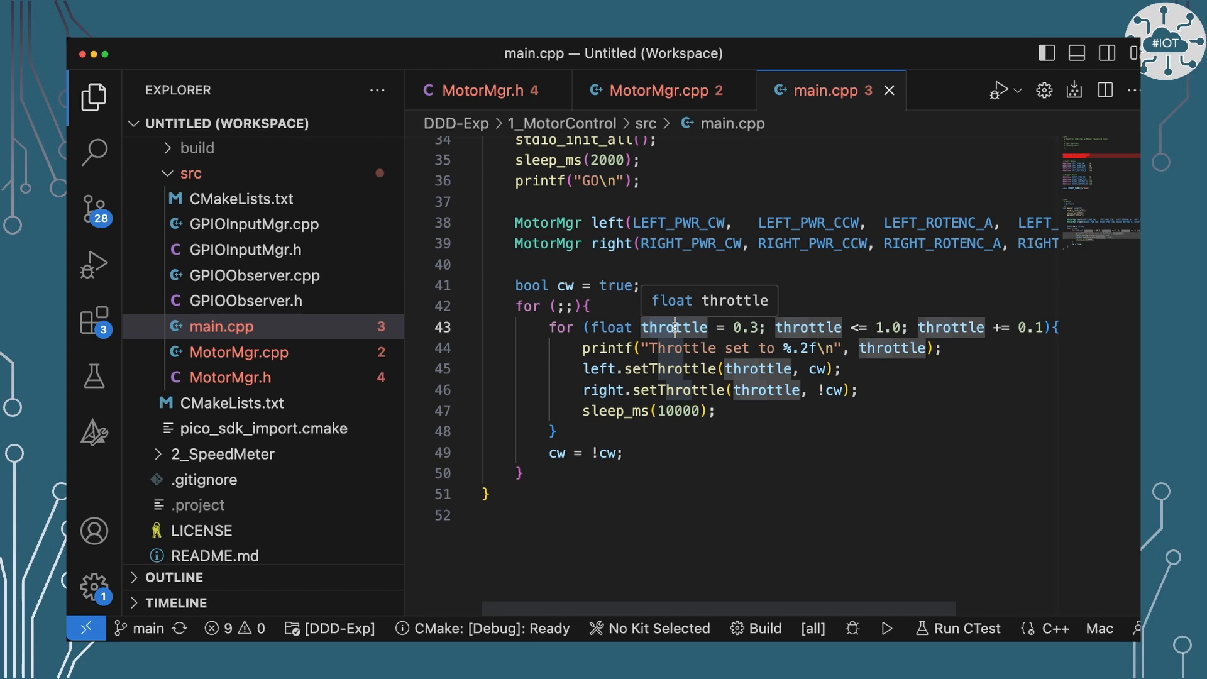
pyautogui.moveTo(837, 418)
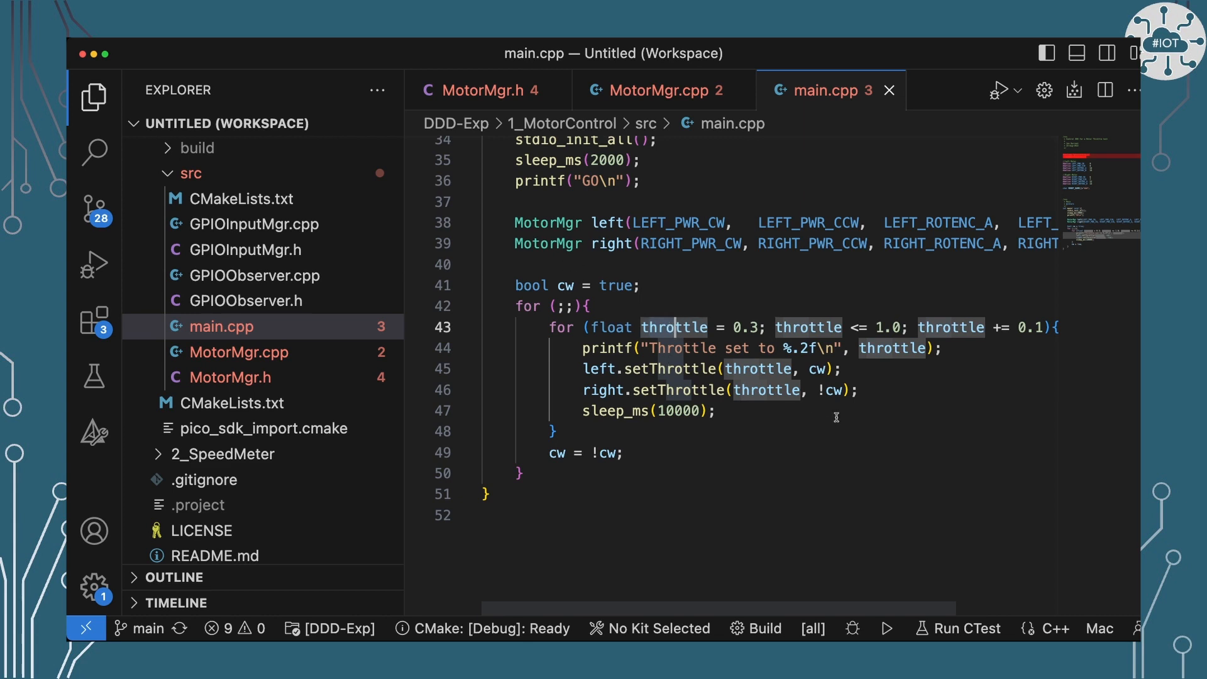
pyautogui.moveTo(584, 369); pyautogui.dragTo(859, 390)
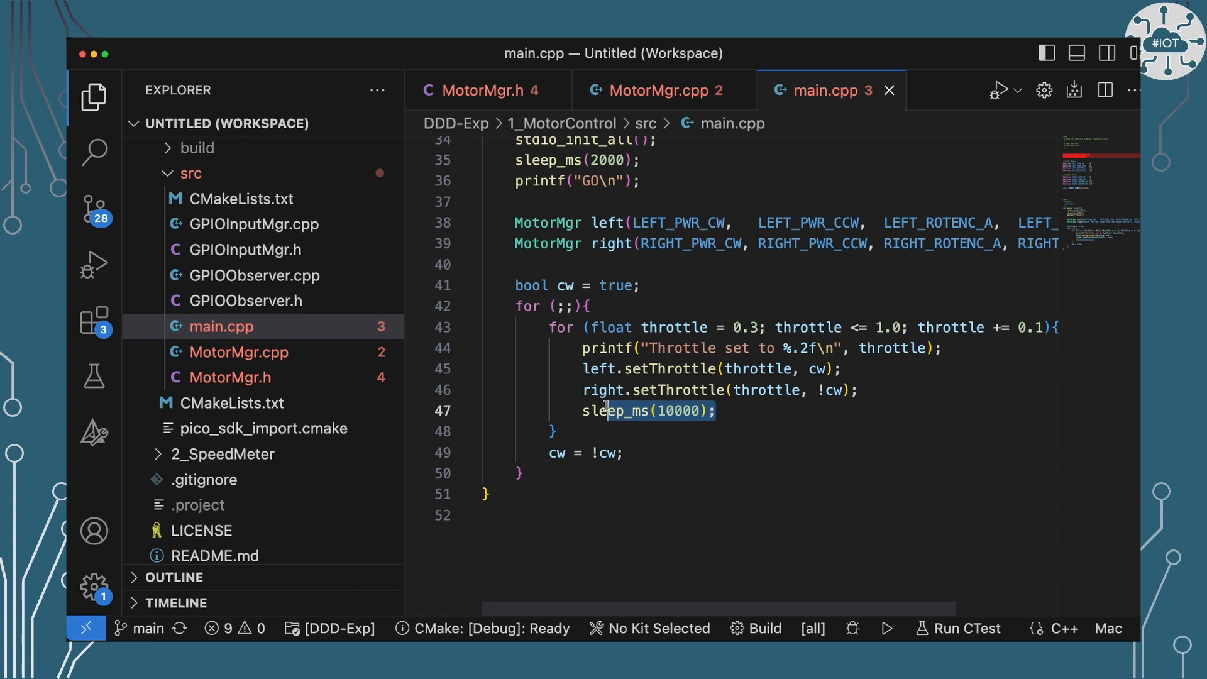
pyautogui.moveTo(547, 415)
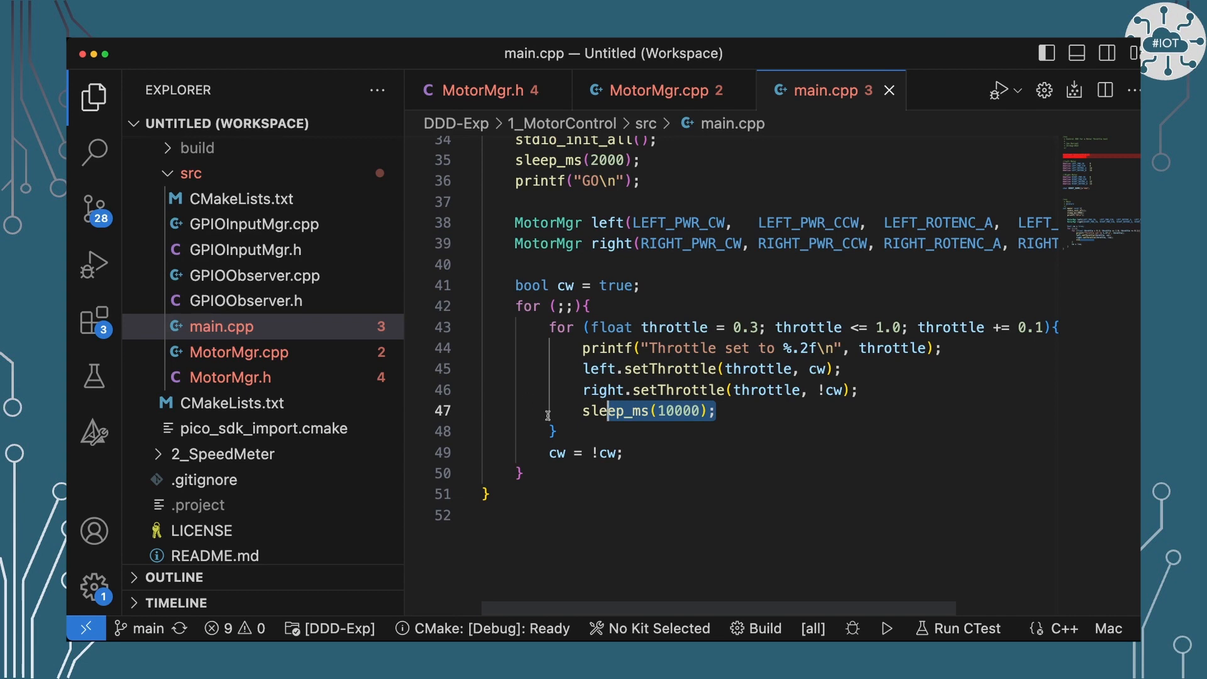
pyautogui.moveTo(655, 480)
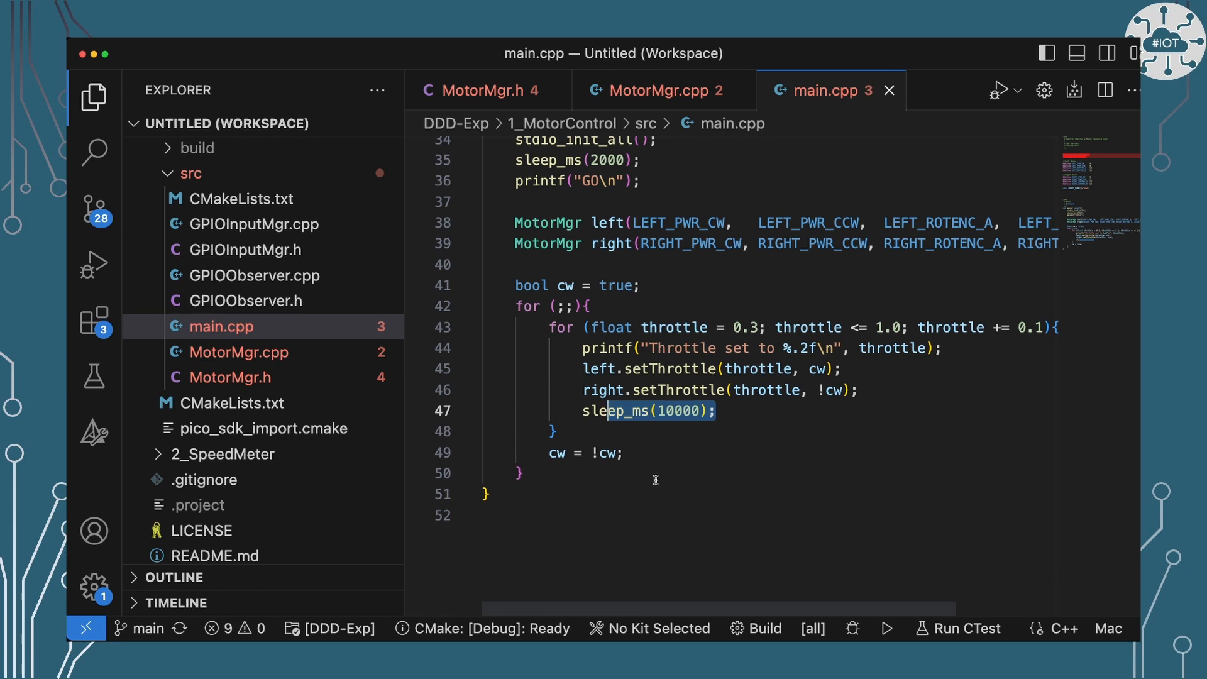
pyautogui.moveTo(599, 453)
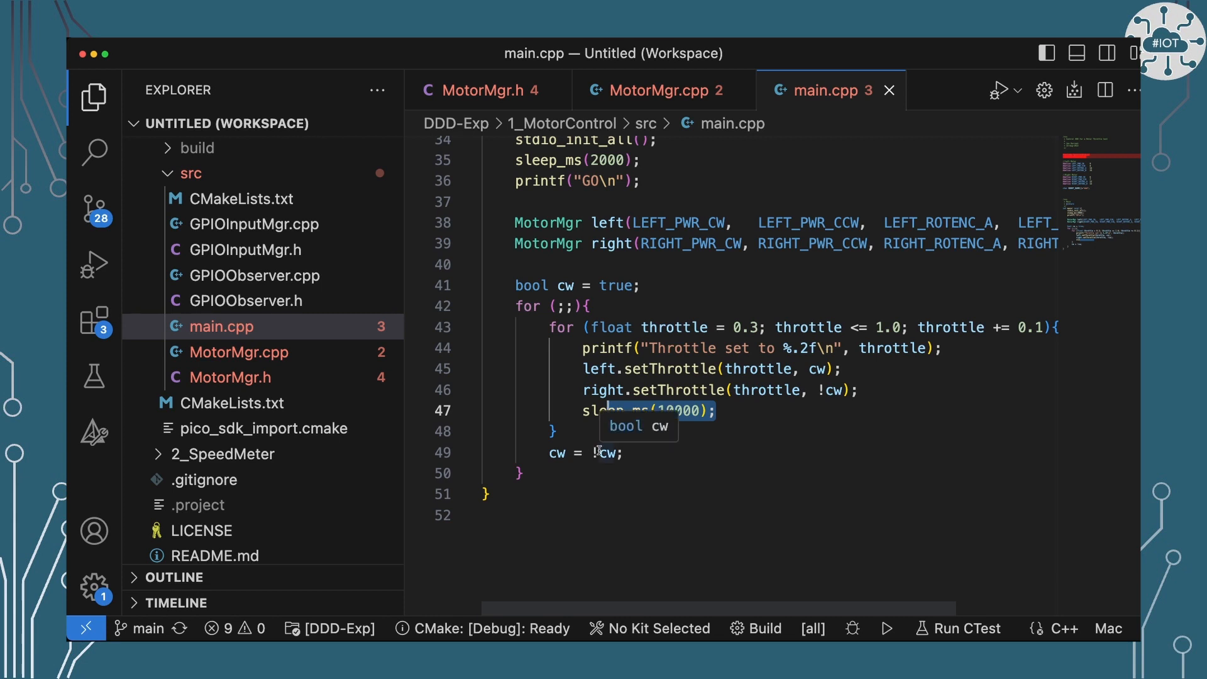